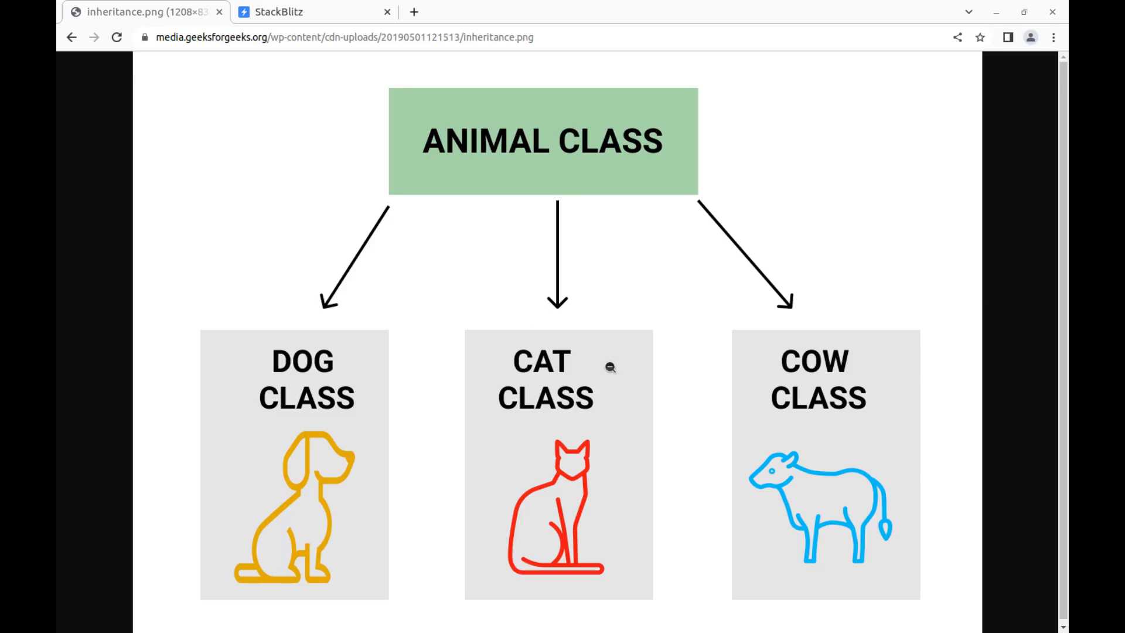
mouse_move(622, 368)
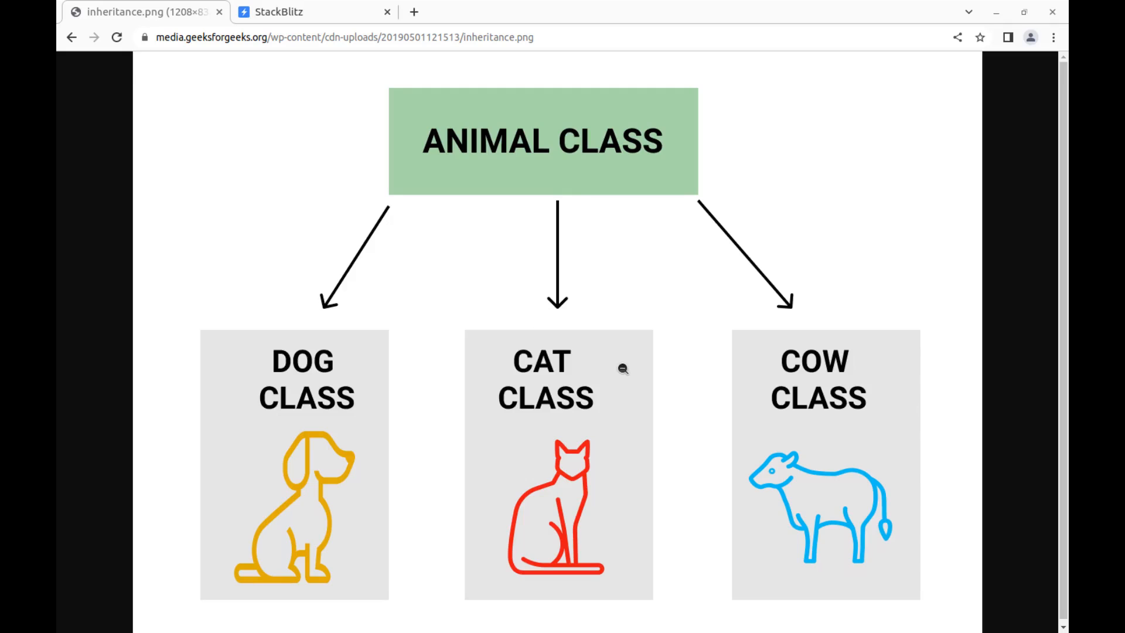
mouse_move(692, 400)
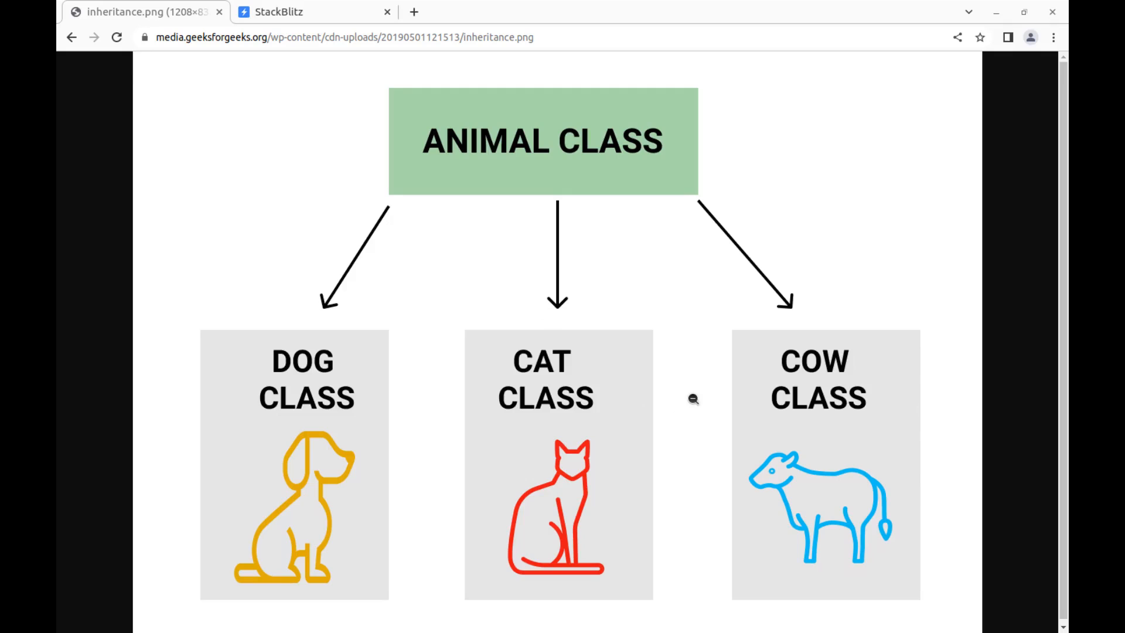
mouse_move(809, 454)
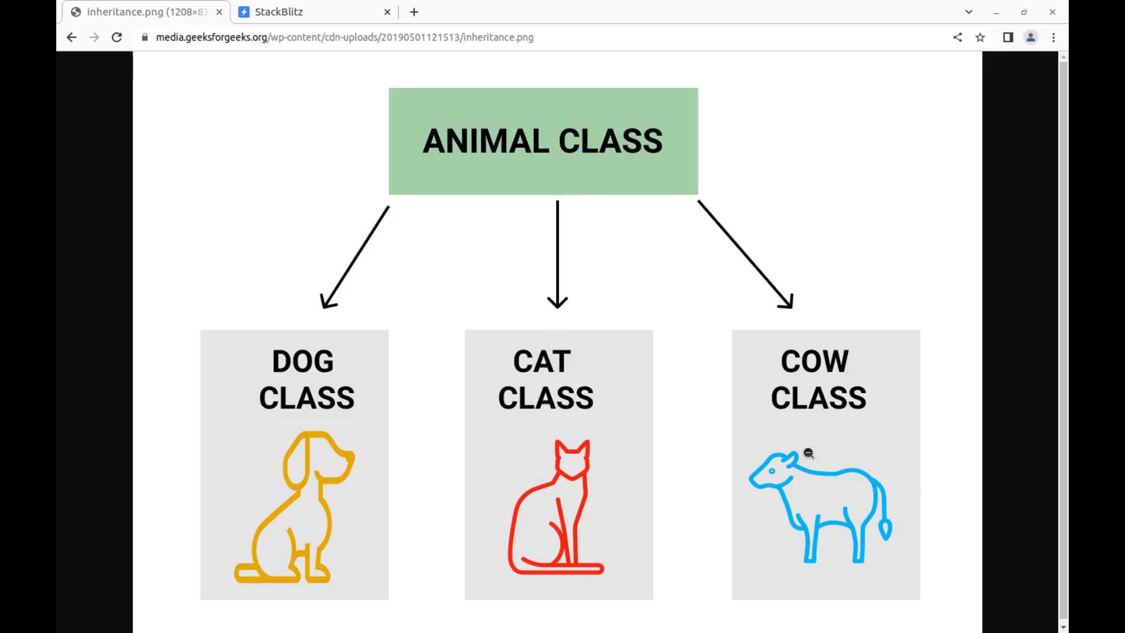
mouse_move(866, 456)
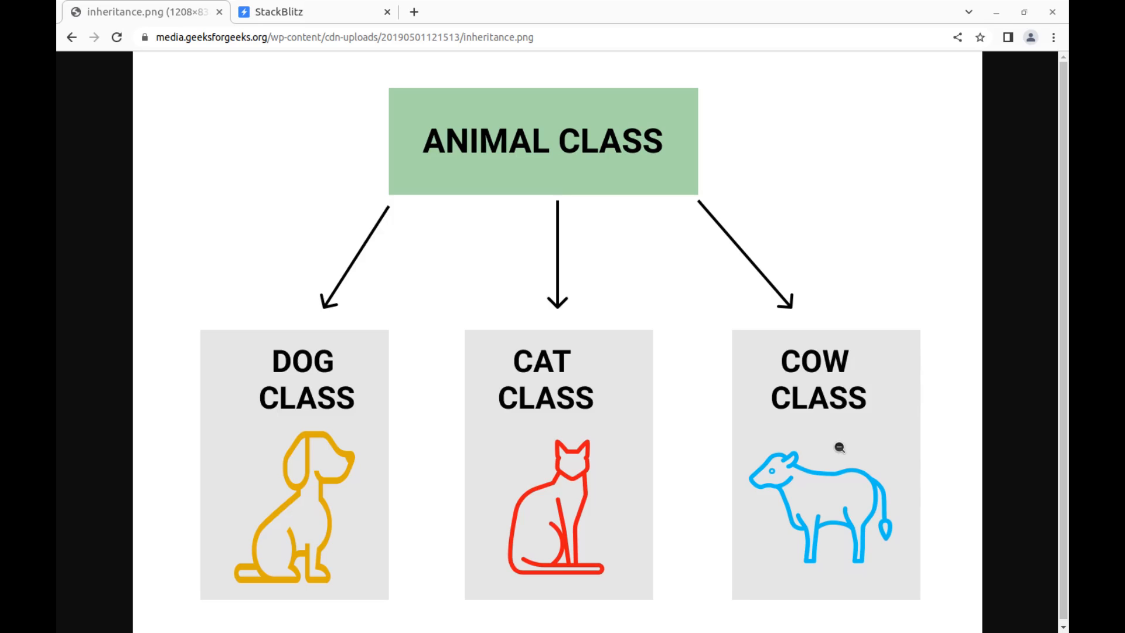
mouse_move(832, 442)
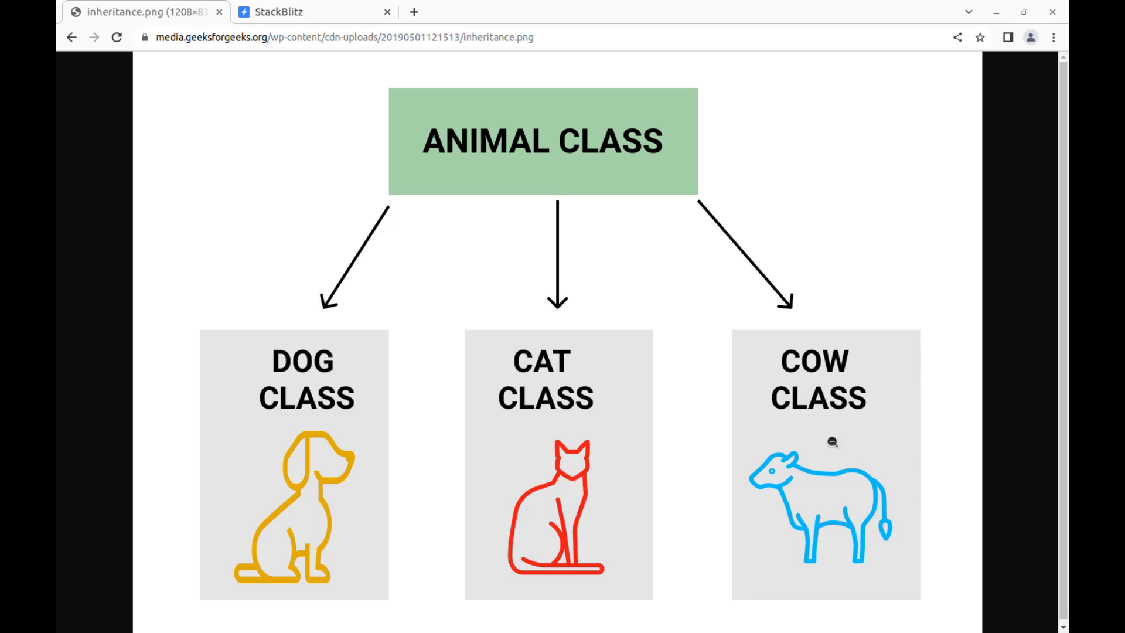
mouse_move(715, 357)
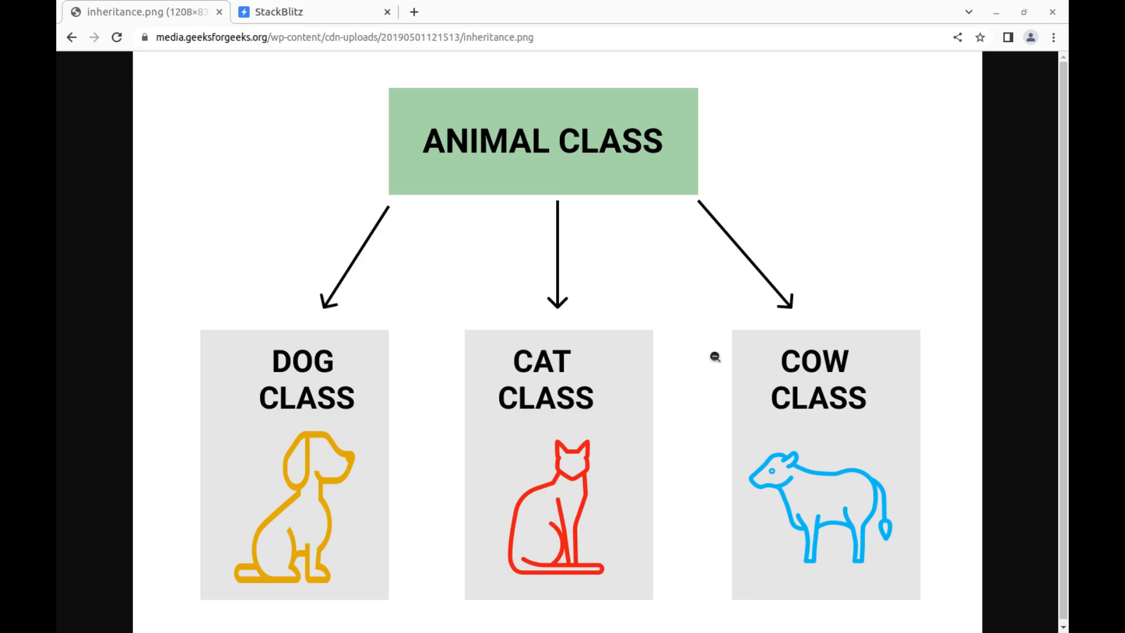
mouse_move(538, 154)
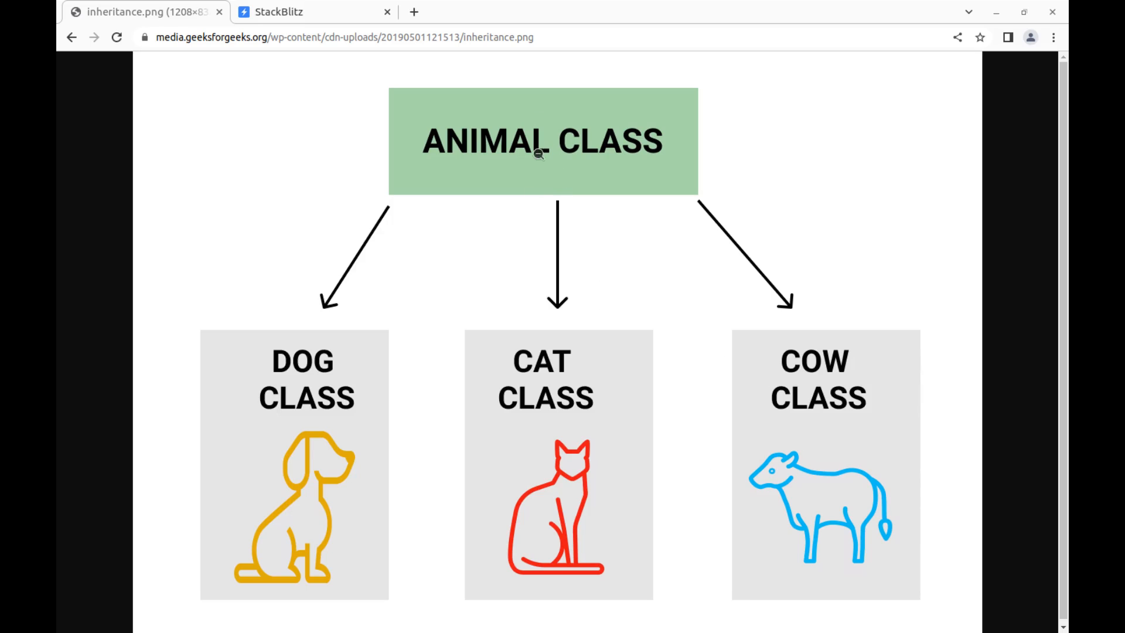
Create a new Vue 3 project from the StackBlitz start page
click(294, 12)
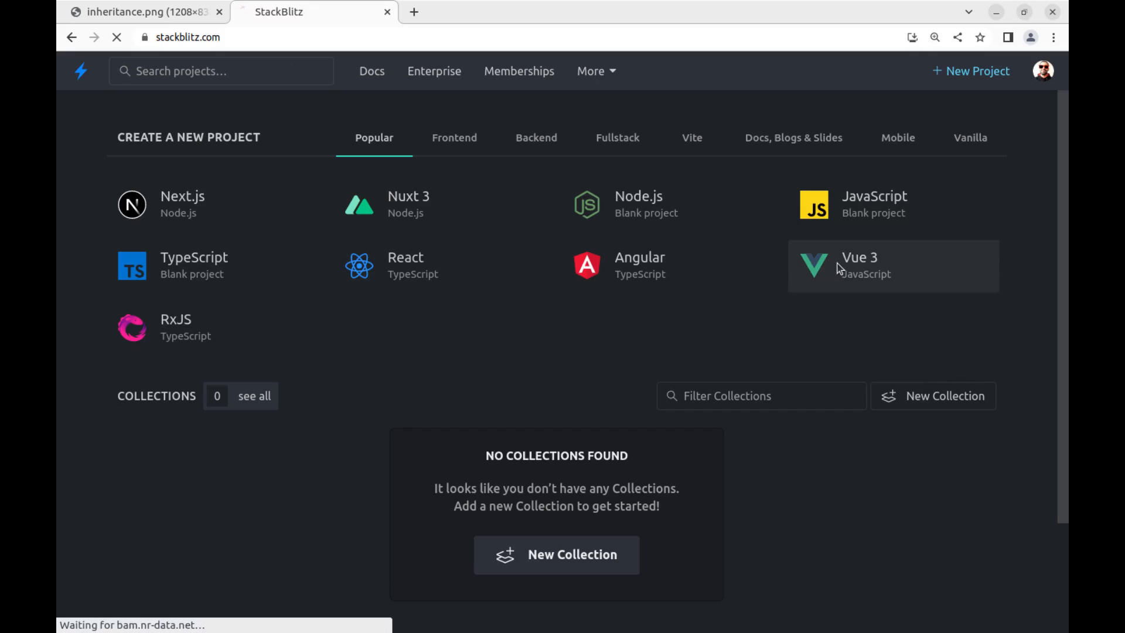
click(893, 266)
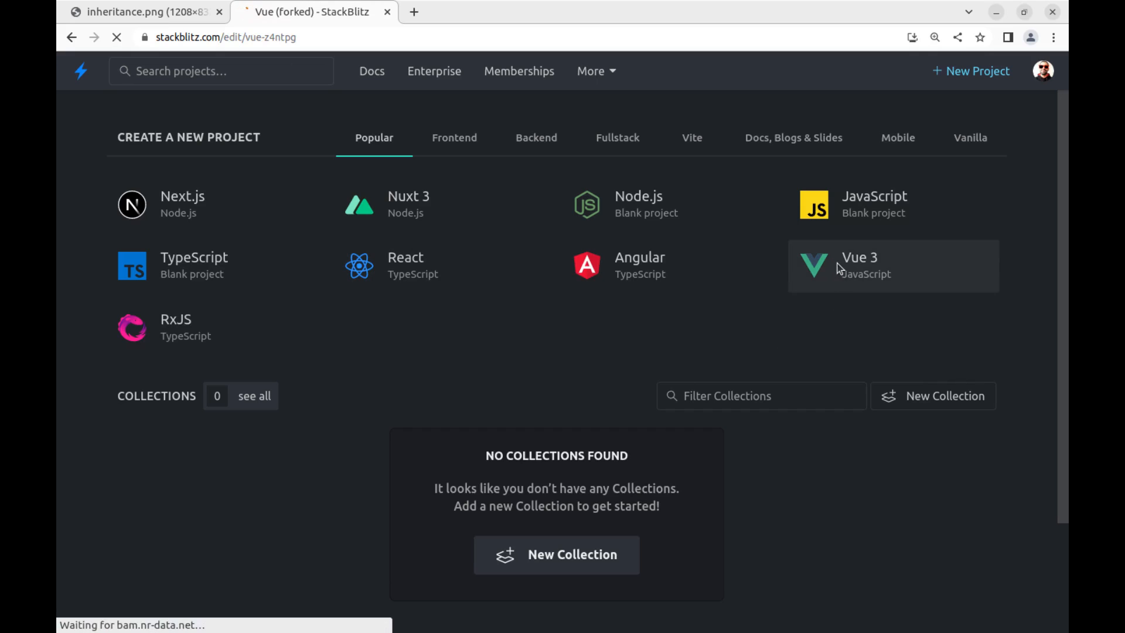
click(859, 257)
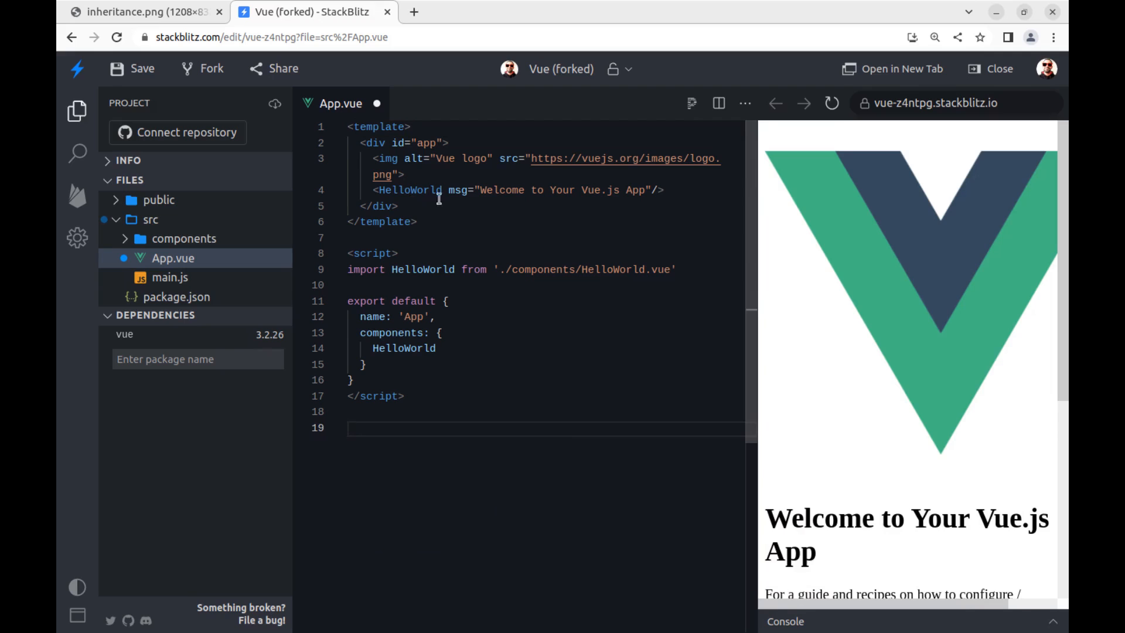
Delete the logo image and HelloWorld lines from the App.vue template
drag(366, 158, 665, 190)
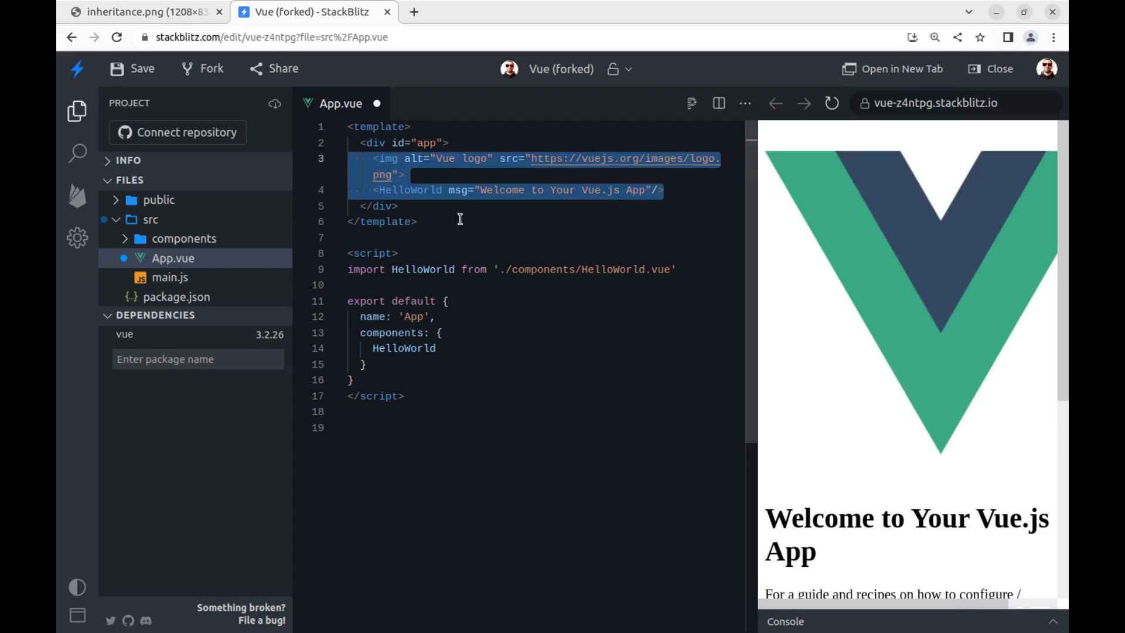
key(Delete)
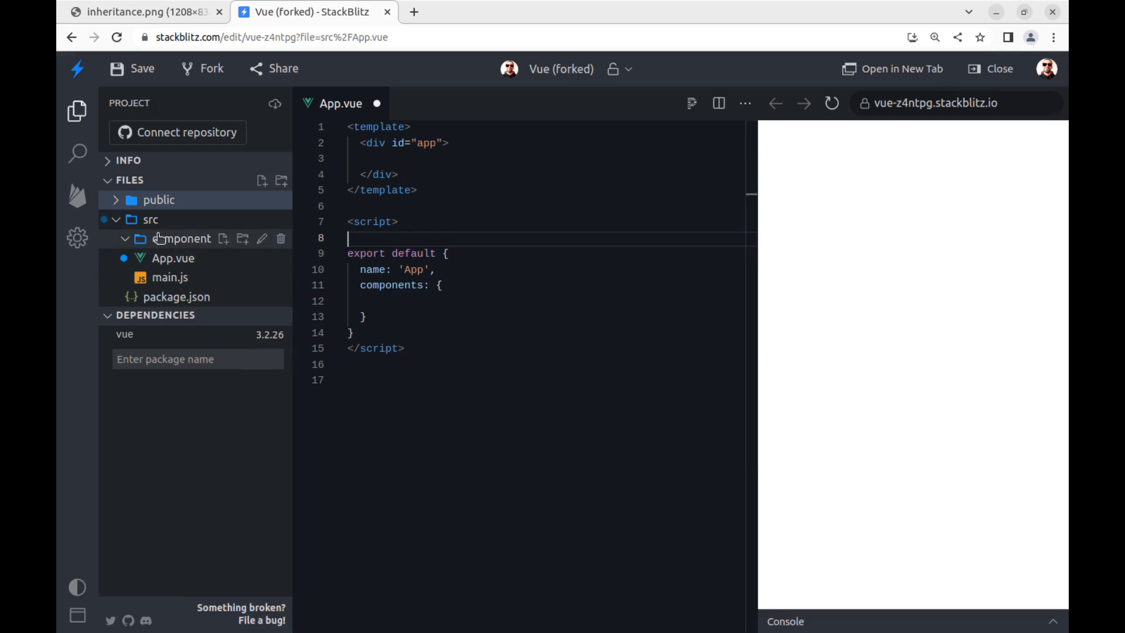
Add a new file named product.vue to the components folder
click(223, 238)
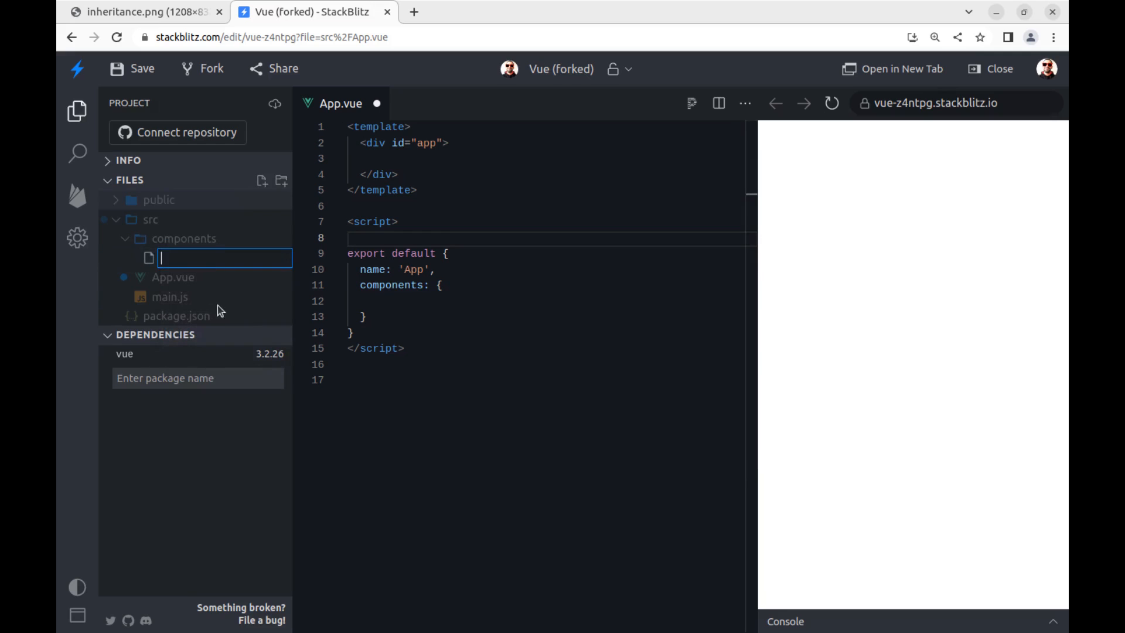
text(product.vue)
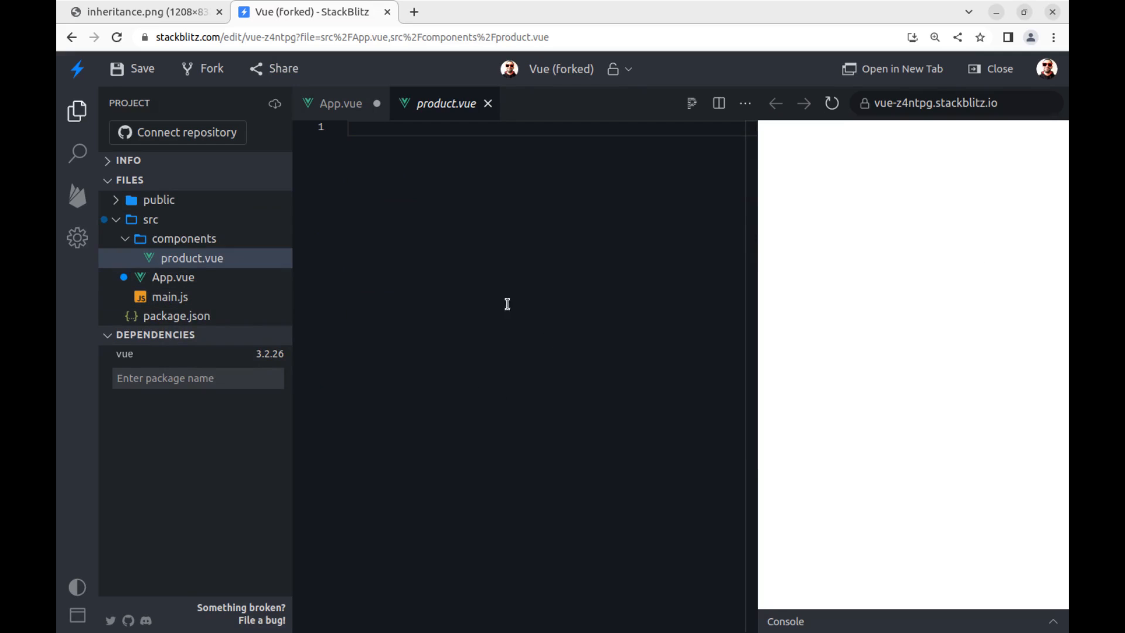
mouse_move(422, 212)
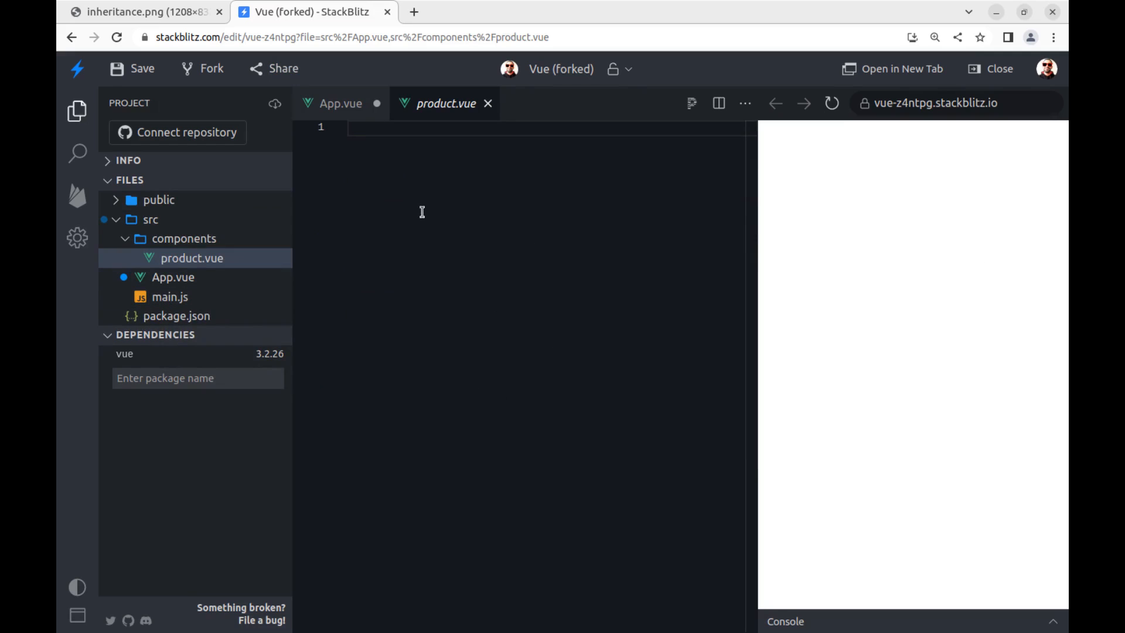
Write product.vue's template and script blocks, exporting a String title prop
text(<template>)
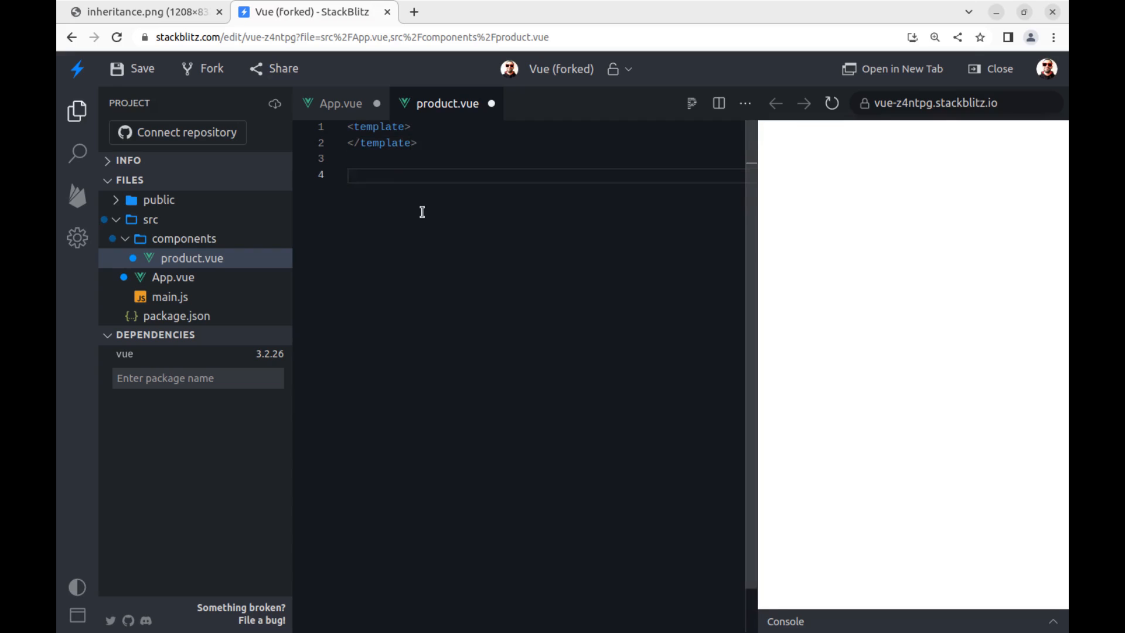
text(<script>)
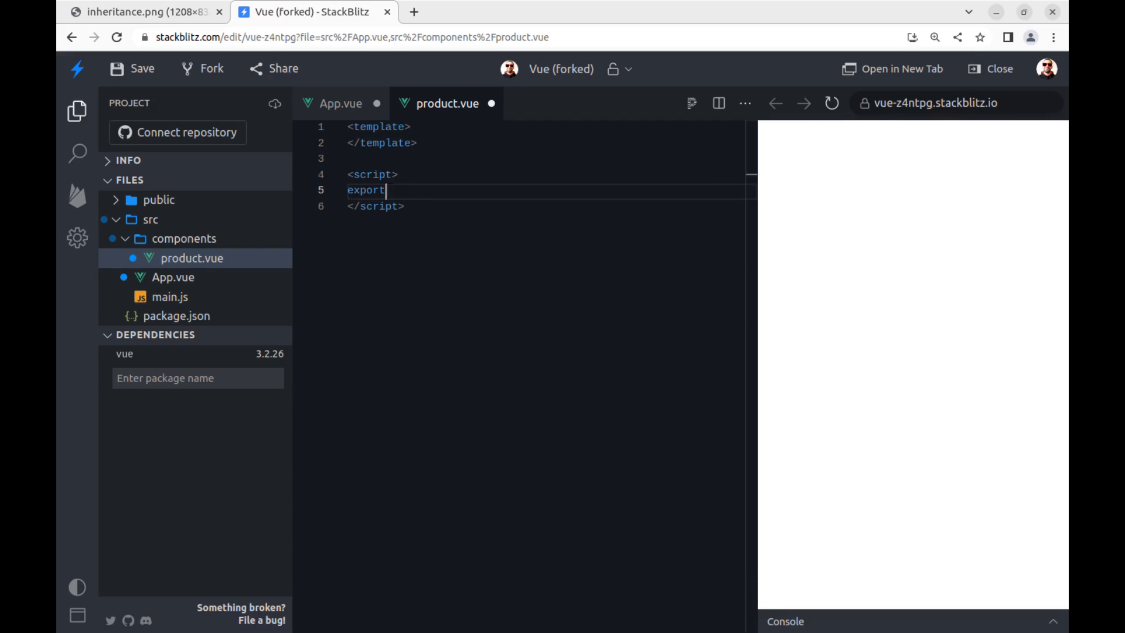
text(default {)
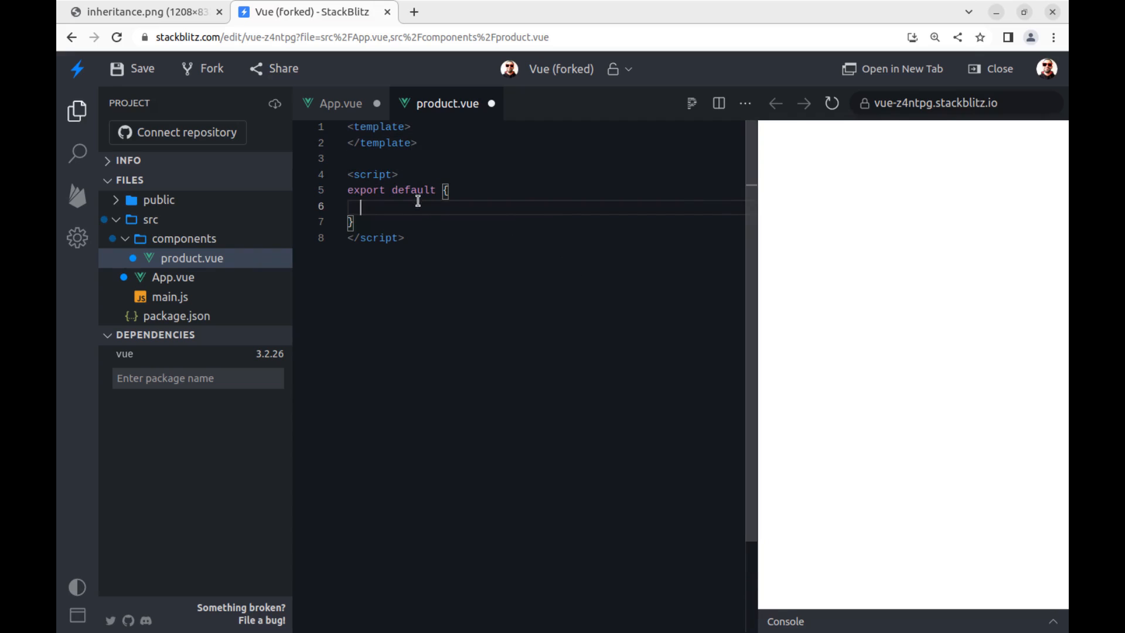
text(props : {)
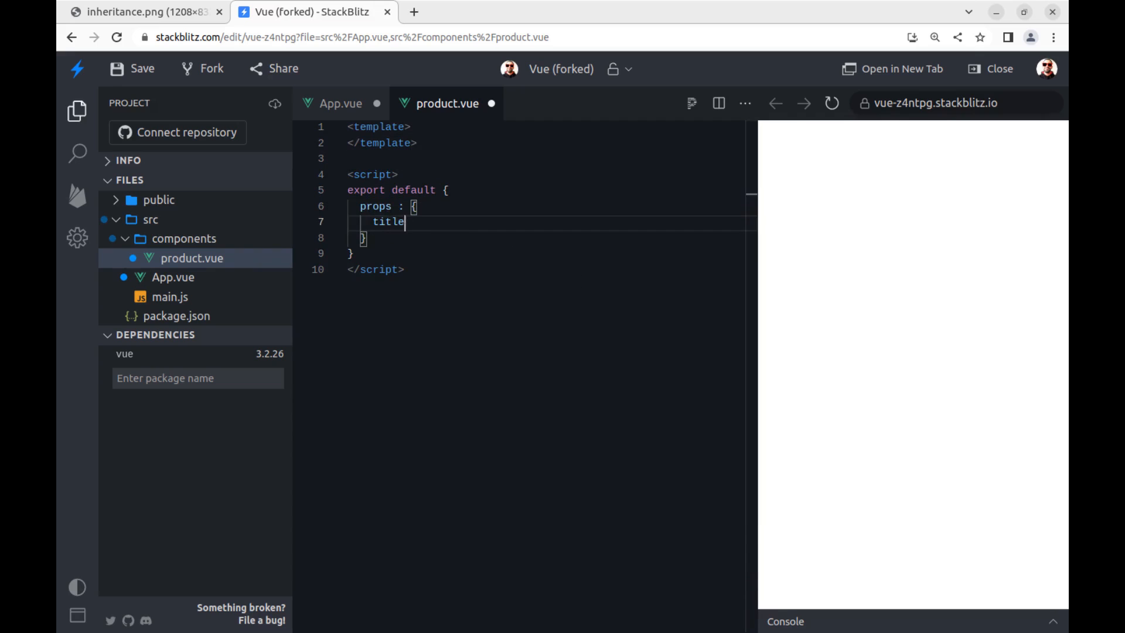
text(:String)
text(console.log)
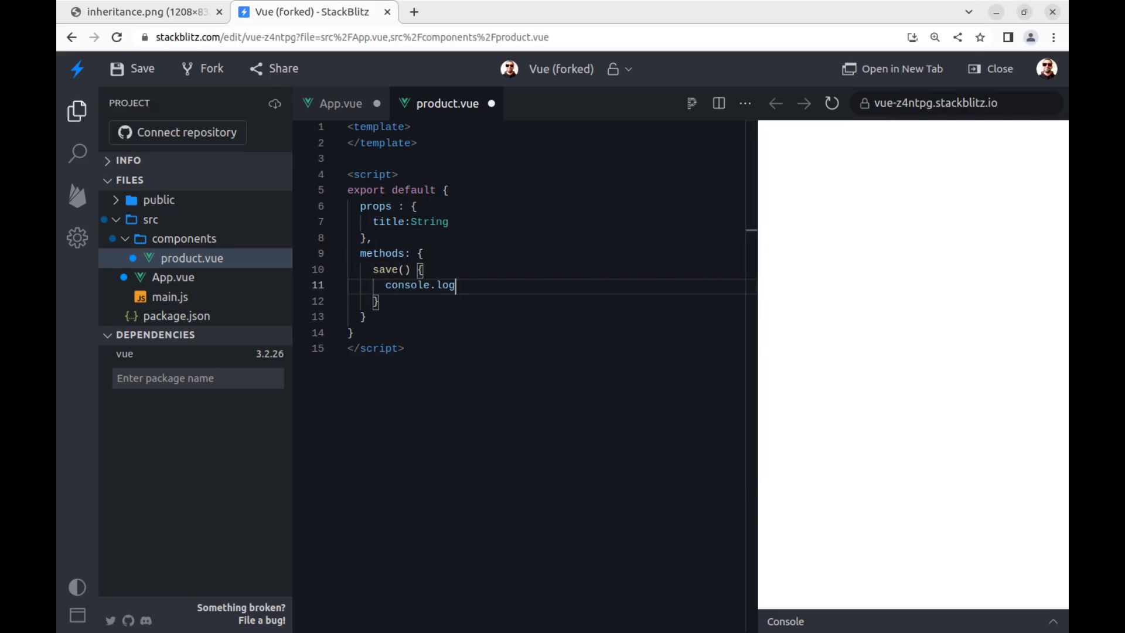
Add save and delete methods that log their name plus this.title
text(("save: ");)
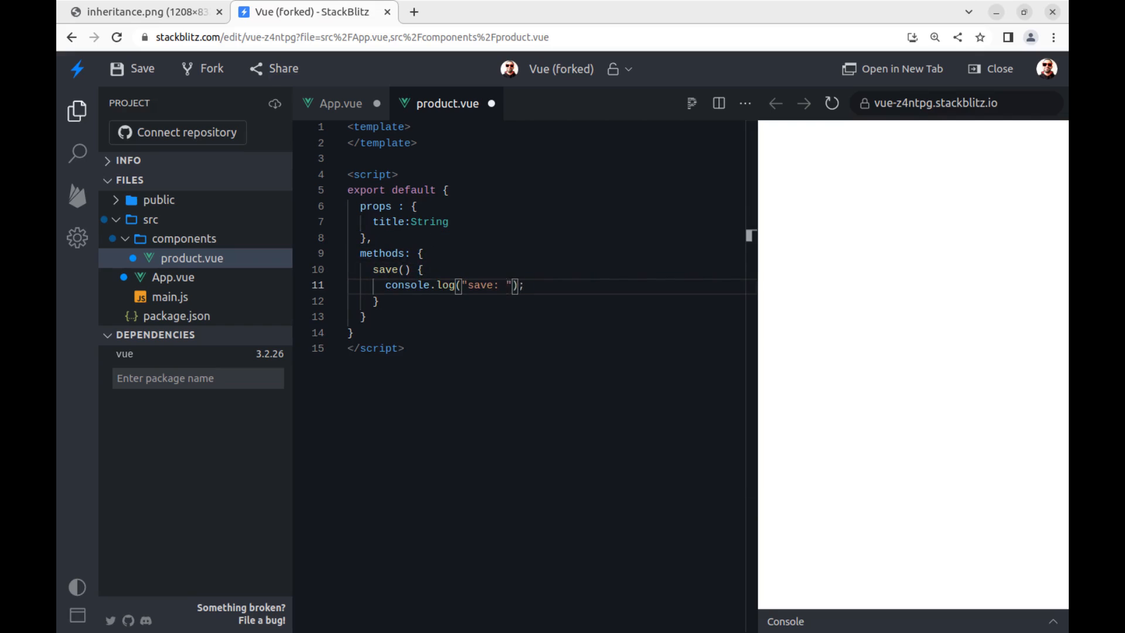
text(+this.title)
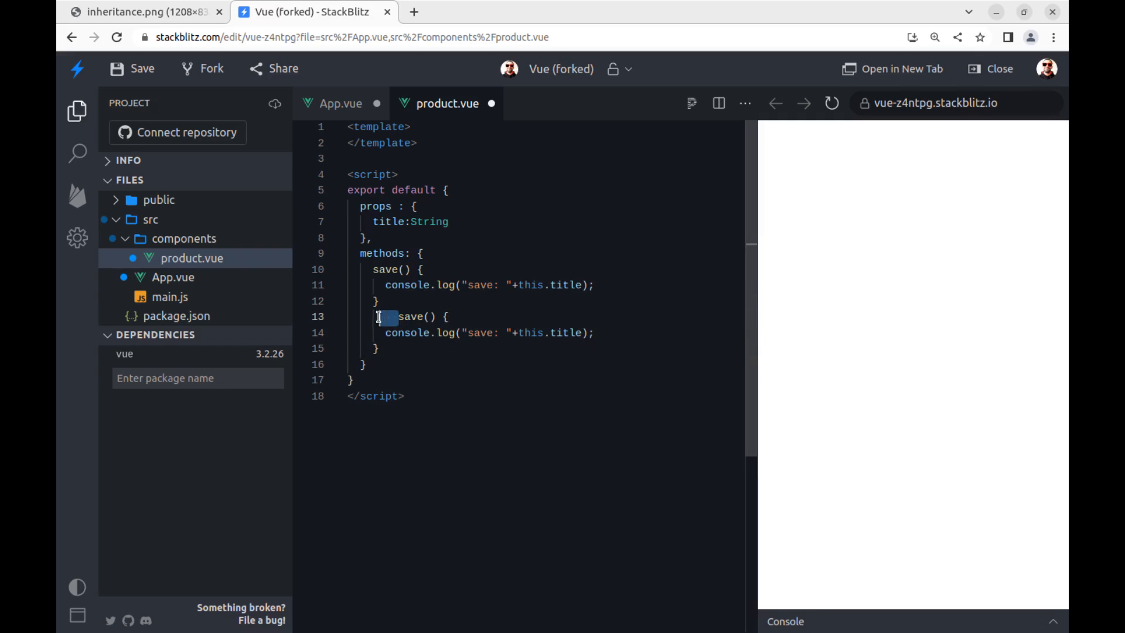
text(delete)
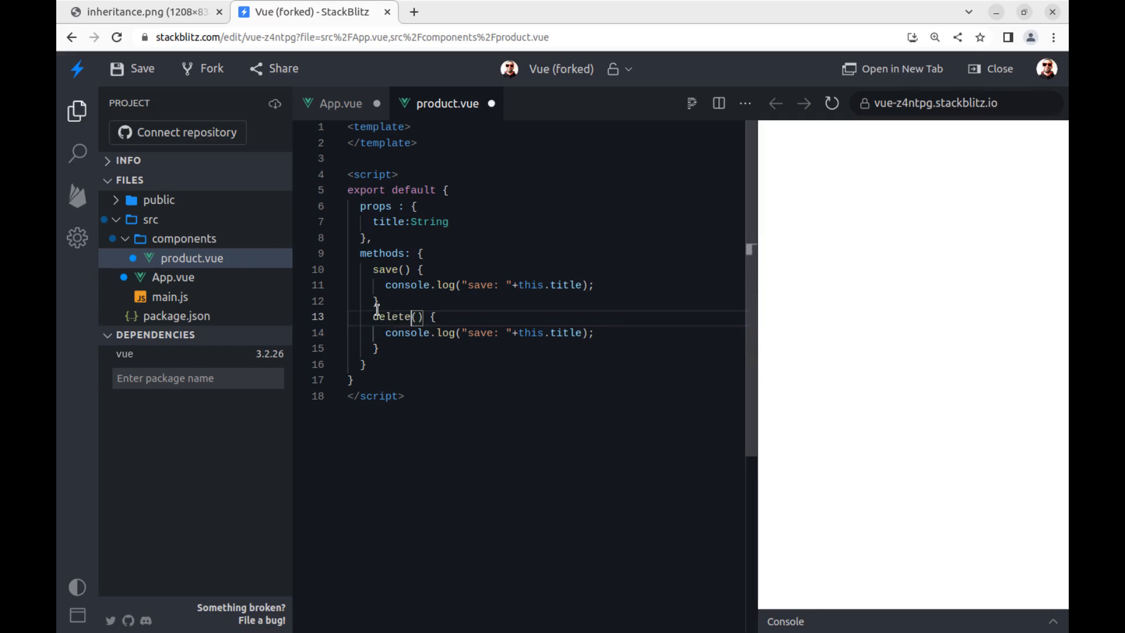
text(delete)
text(,)
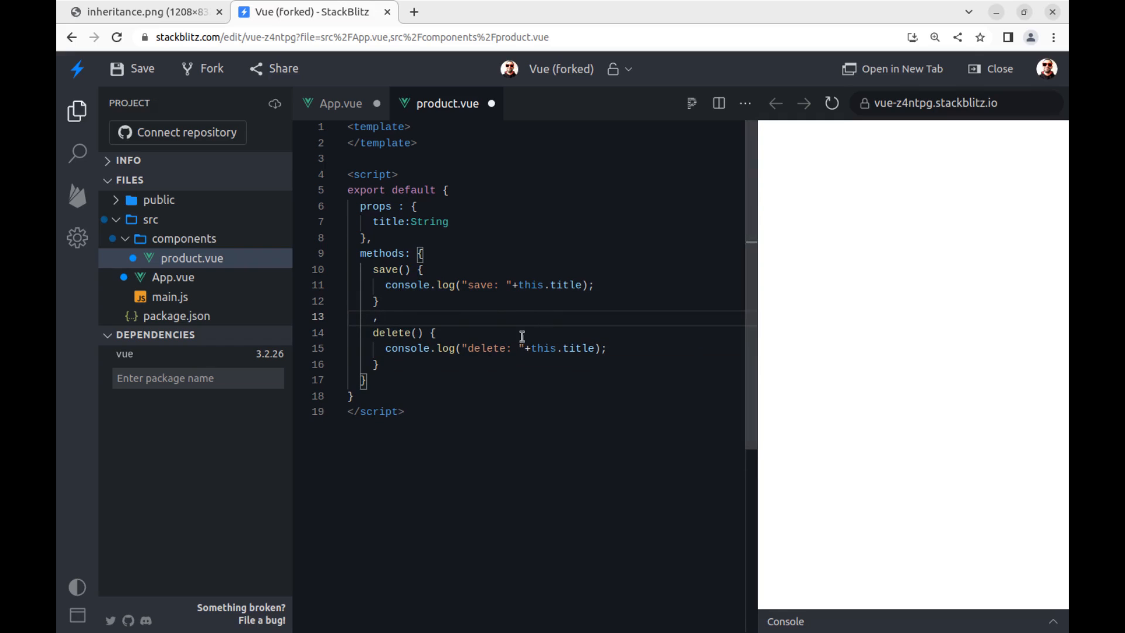
mouse_move(531, 328)
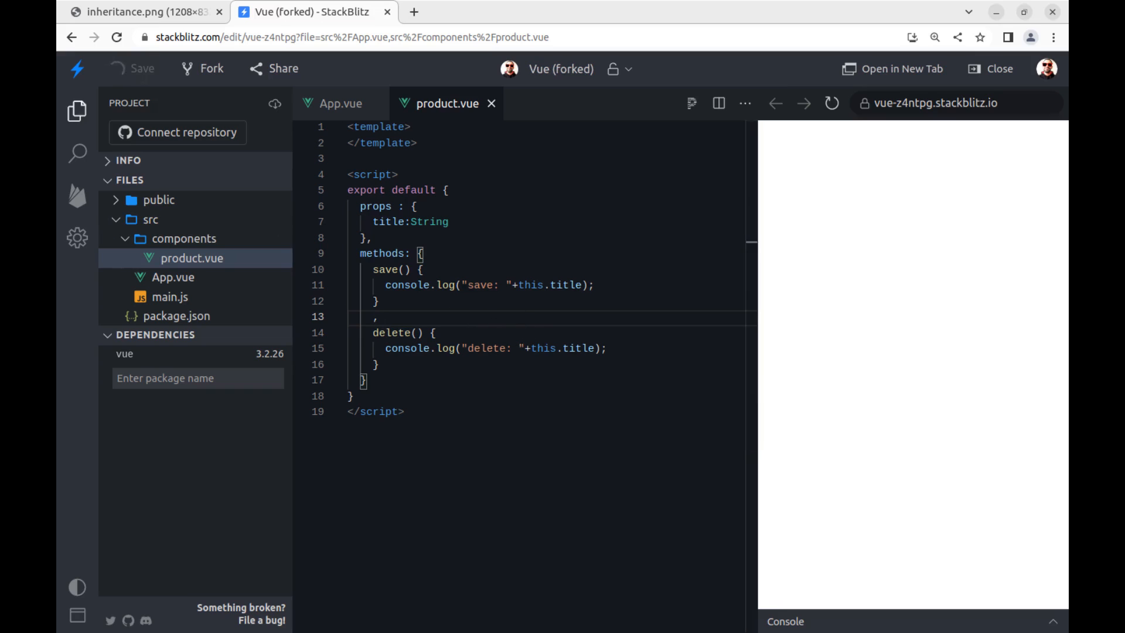
Add a new file named book.vue to the components folder
click(262, 181)
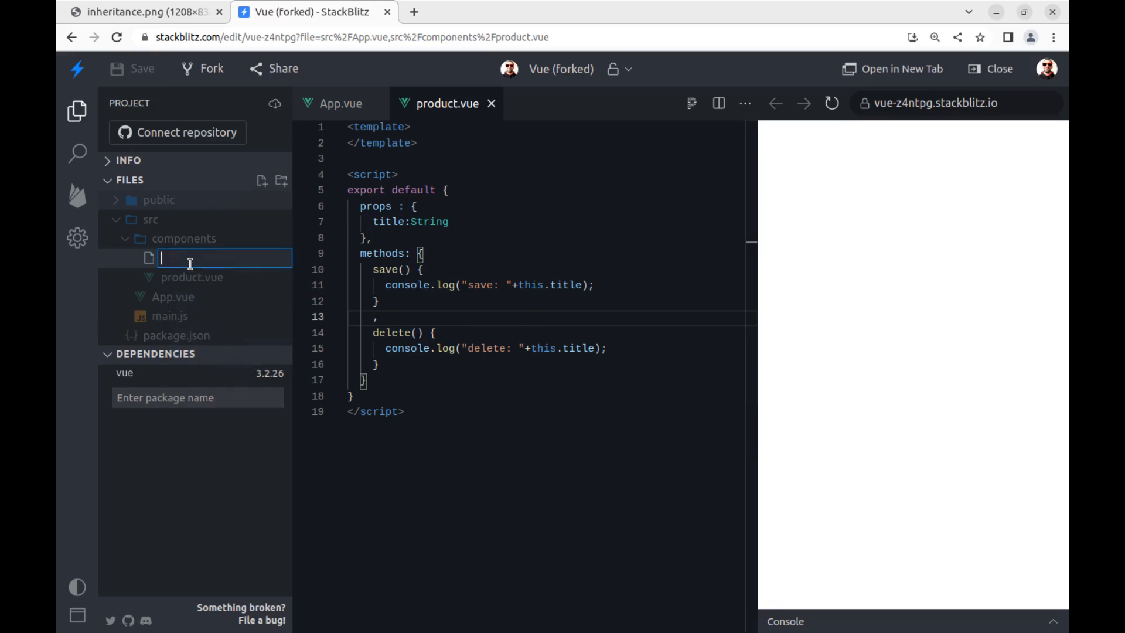
text(book.vue)
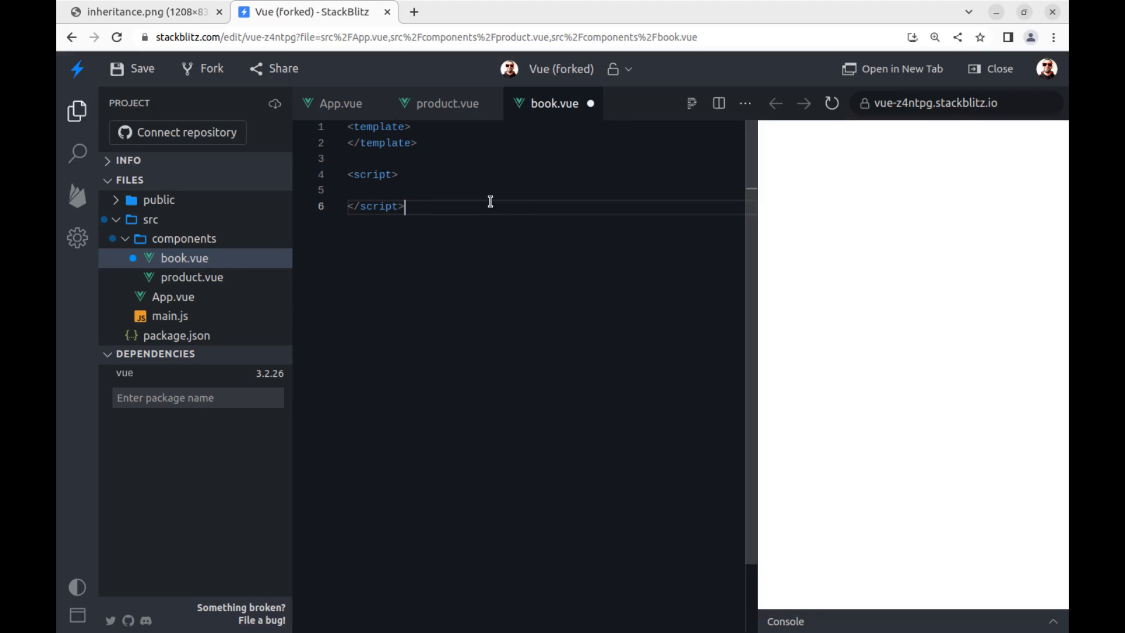
Import product from './product' in book.vue and add extends: product
text(impo)
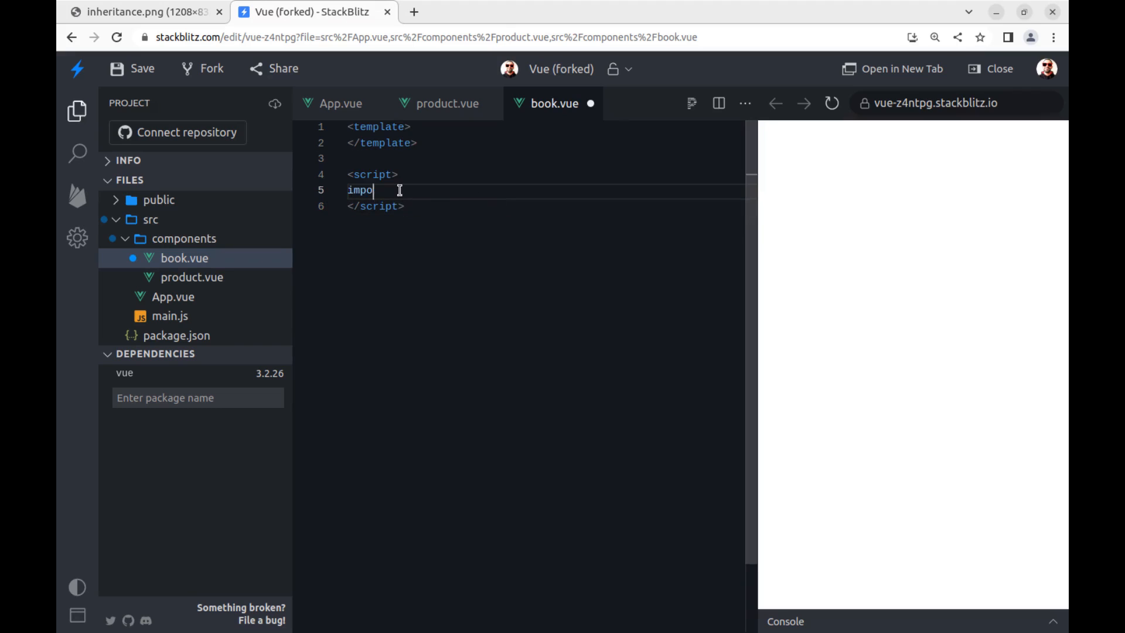
text(rt product from "")
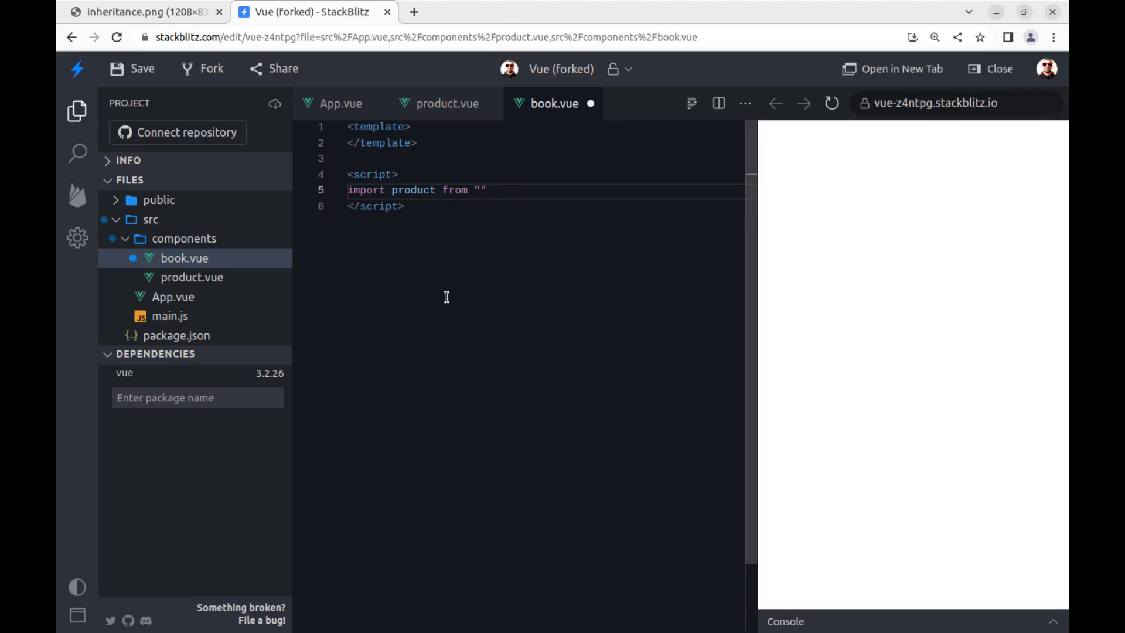
text(./product)
text(export default {)
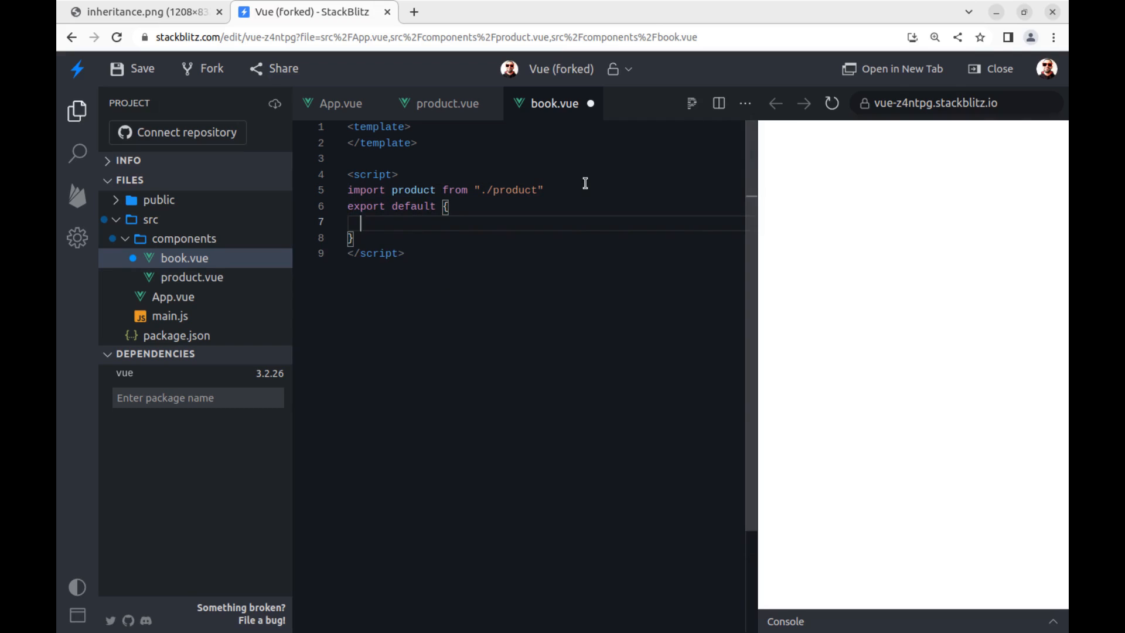
text(extends:)
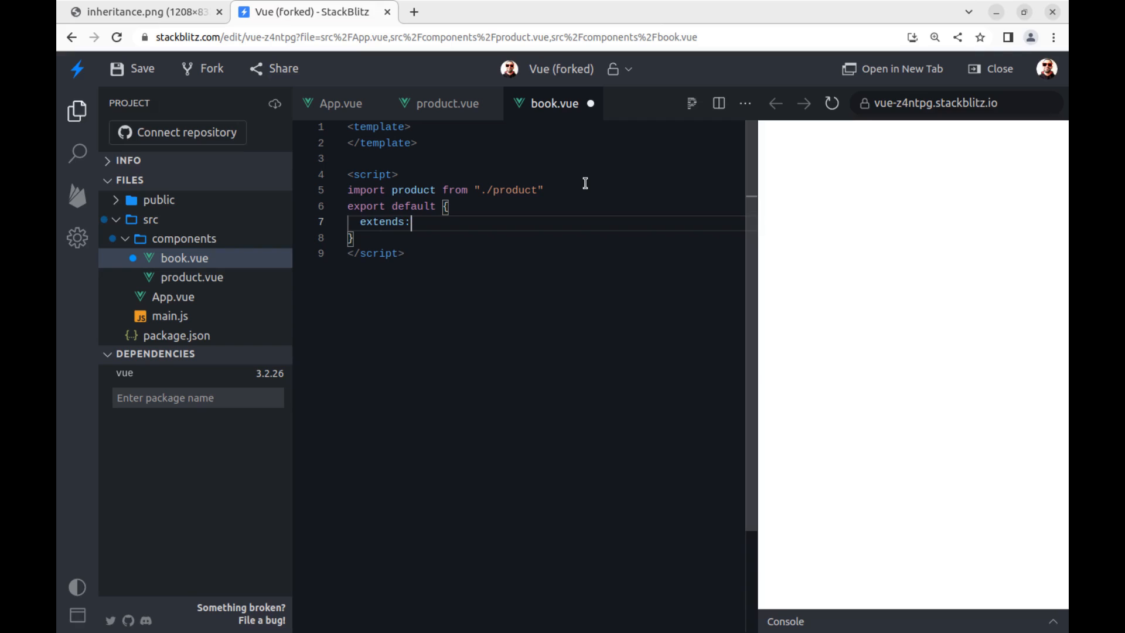
text(product)
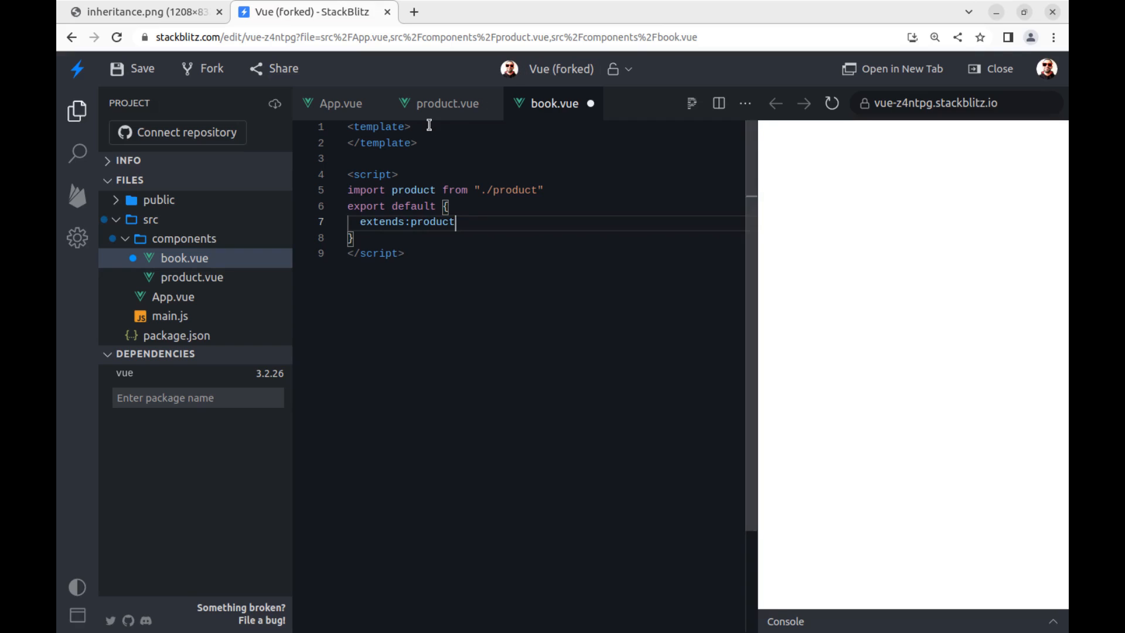
text(book)
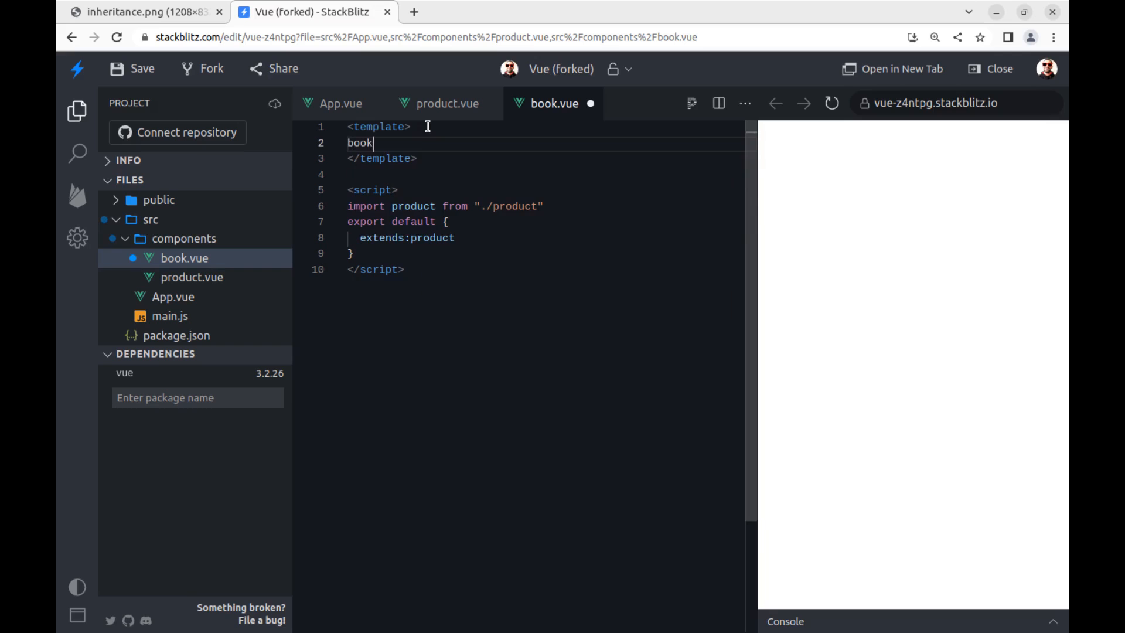
text(: {{title}})
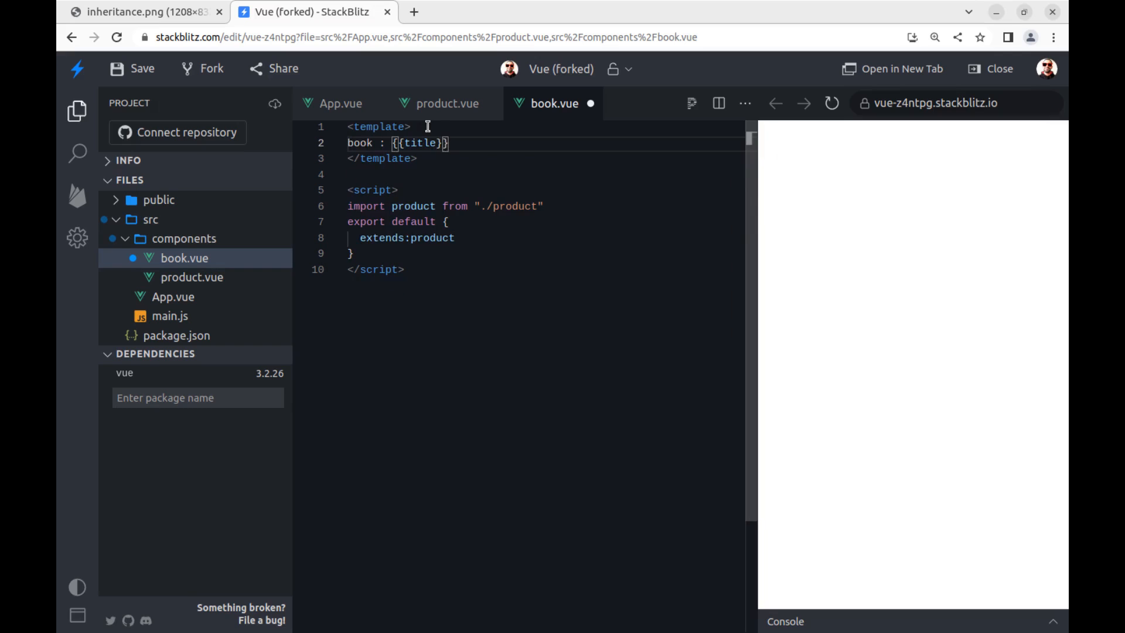
text(<button>save</button>)
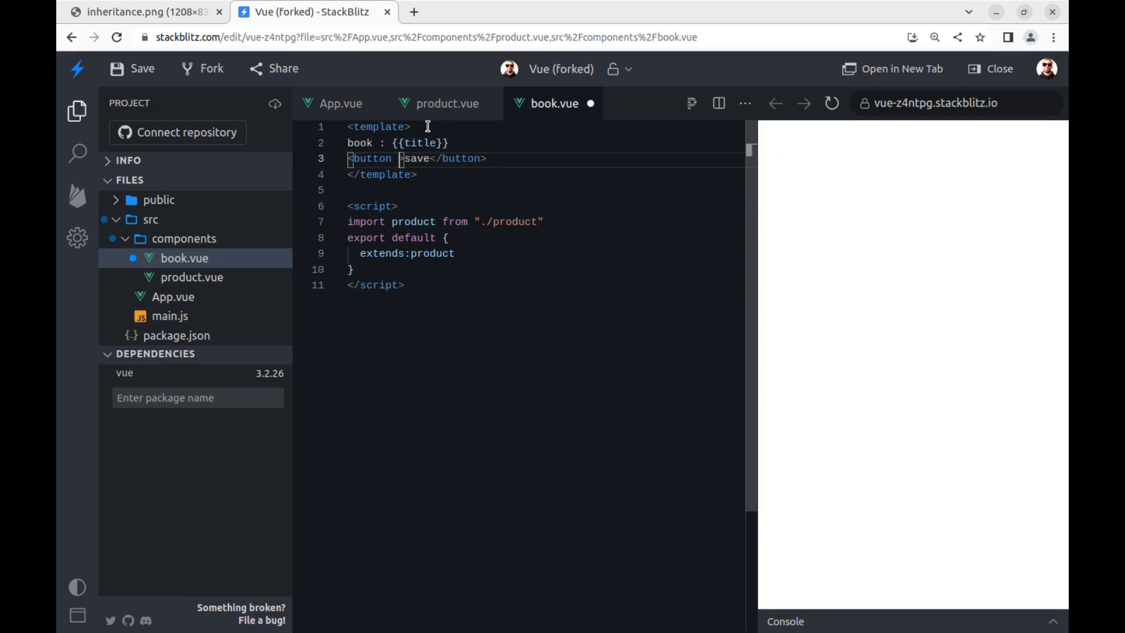
text(@click="")
text(<button @click="delete">delete</button>)
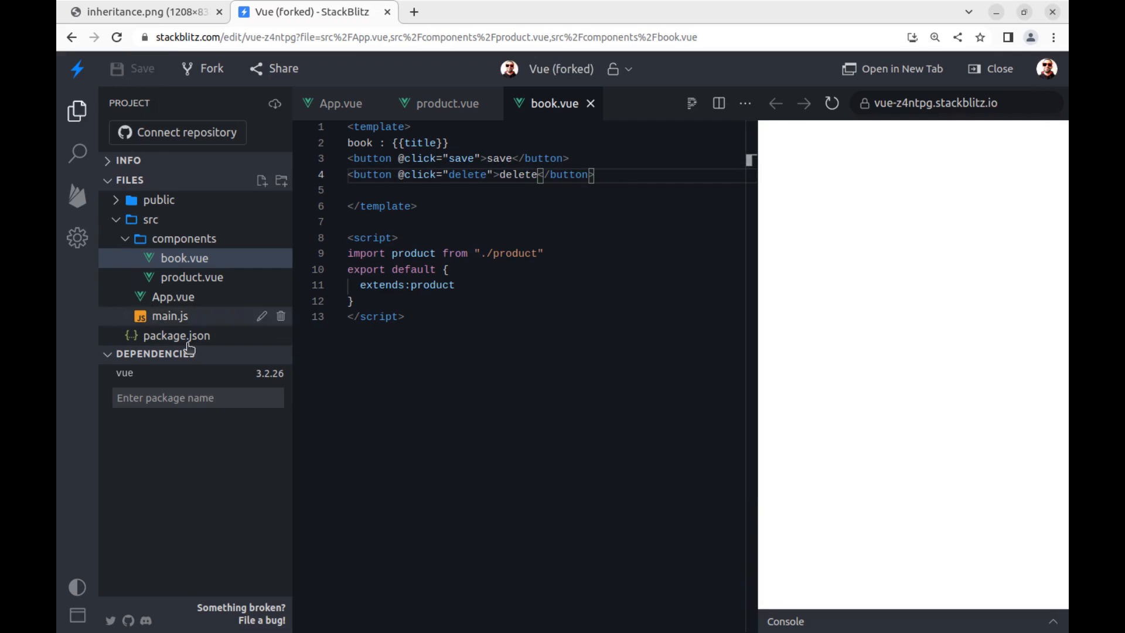
Import book from the components folder in App.vue and register it
click(173, 296)
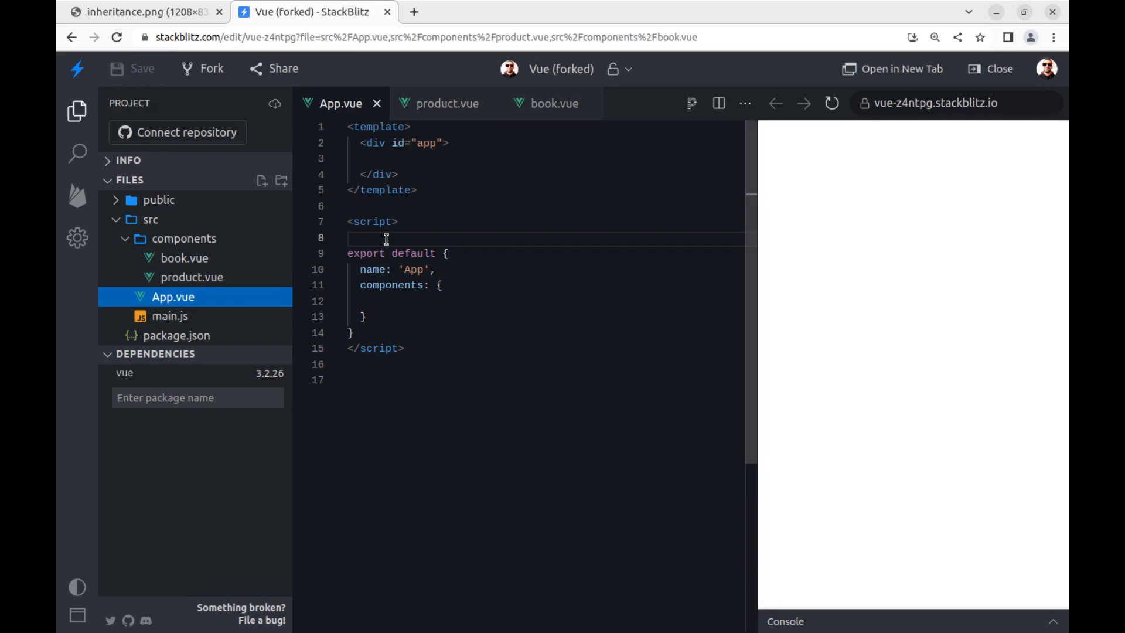
text(import)
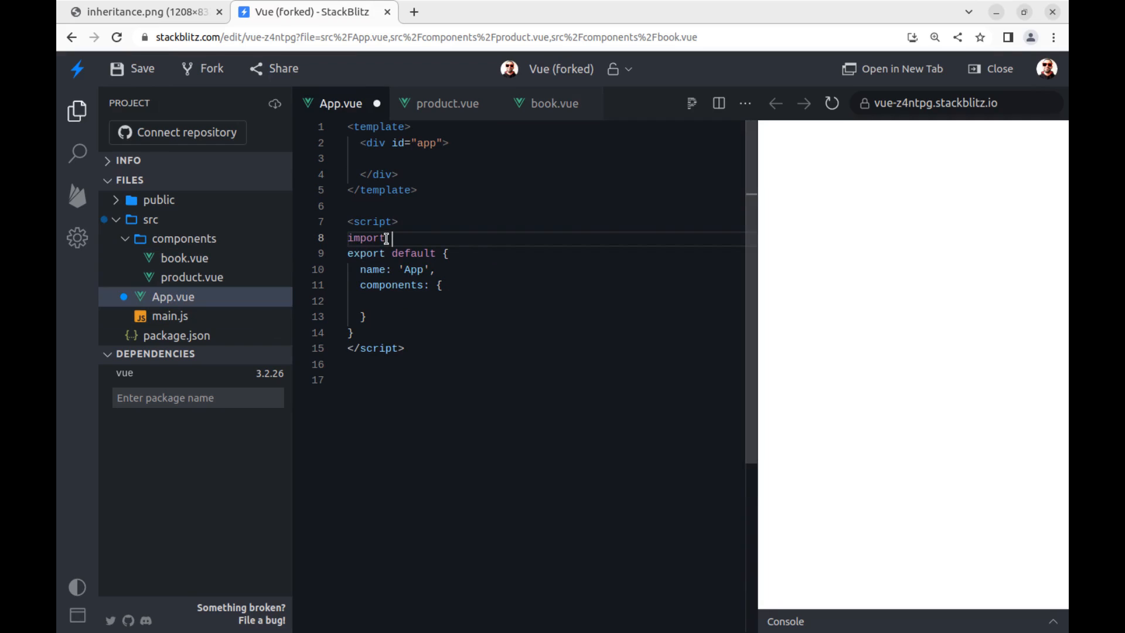
text(book from "./com")
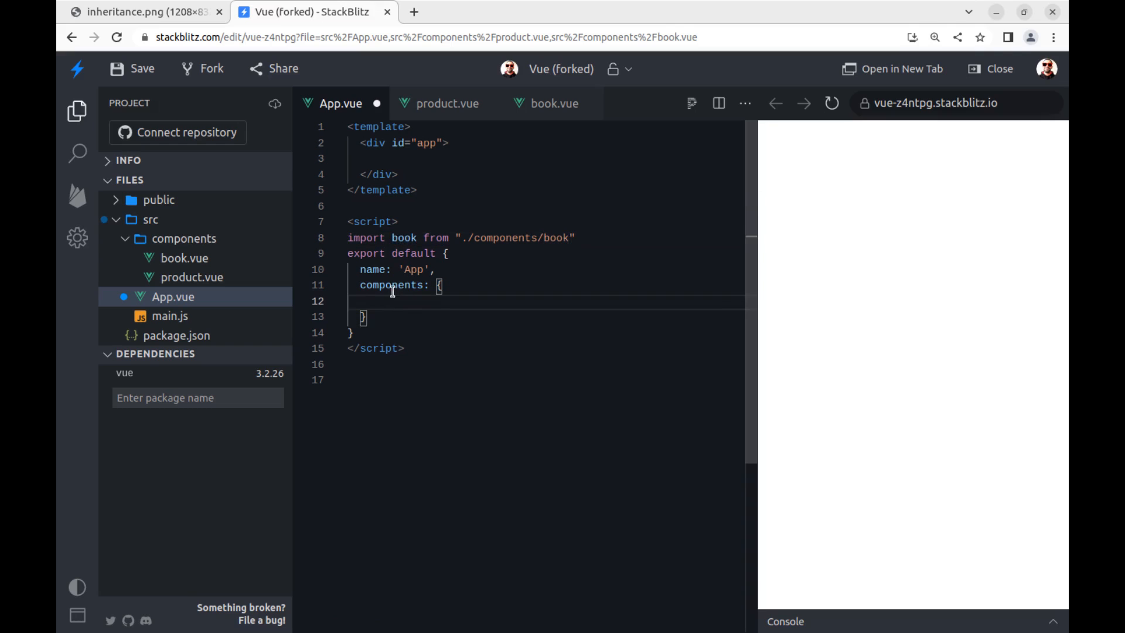
text(book)
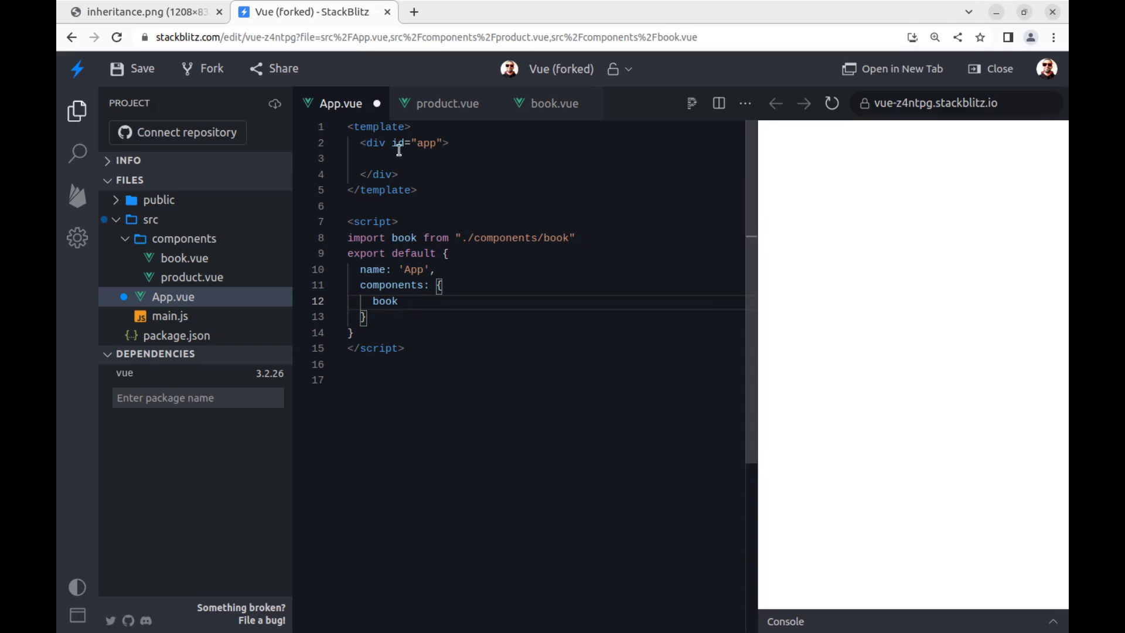
Render <book title="dogs vs cats"> inside the app div
click(393, 158)
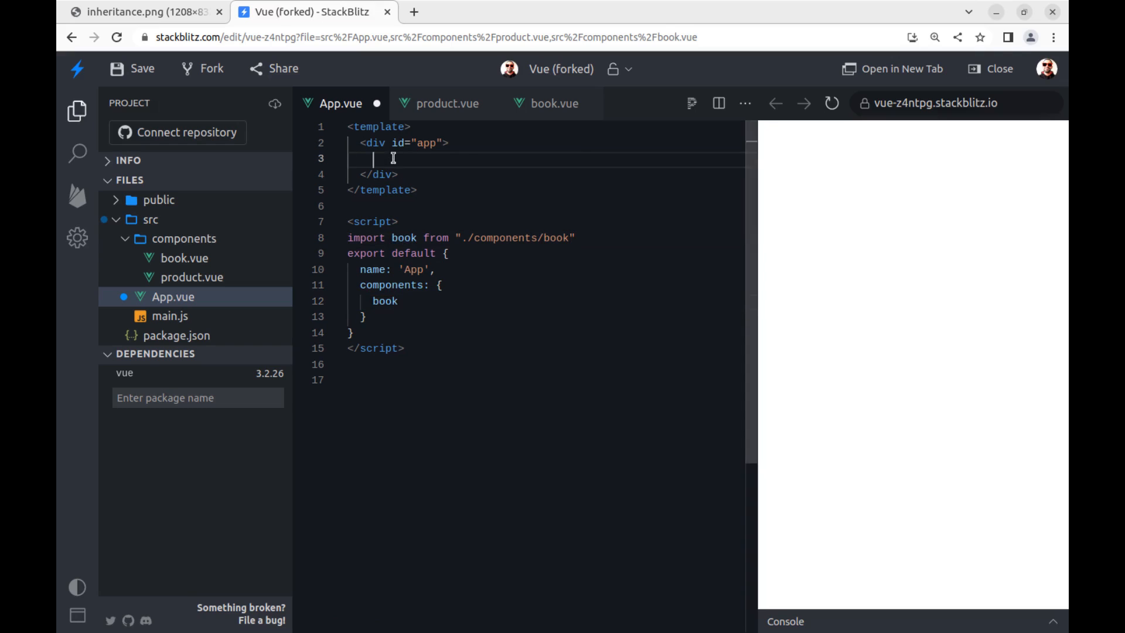
text(<book title="">)
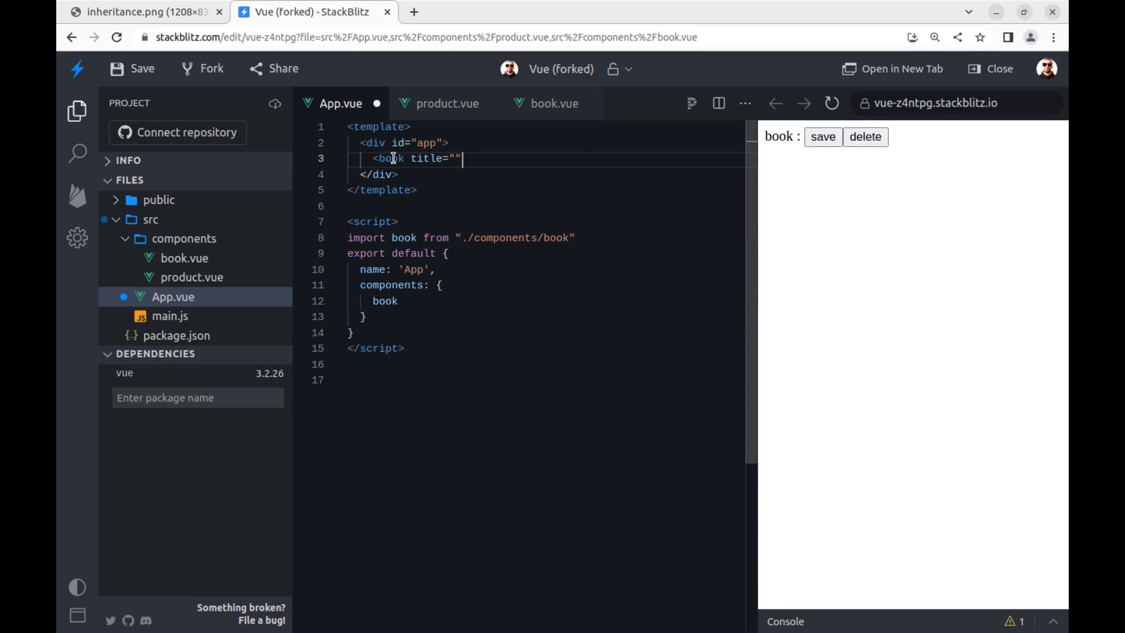
text(dogs vs cats)
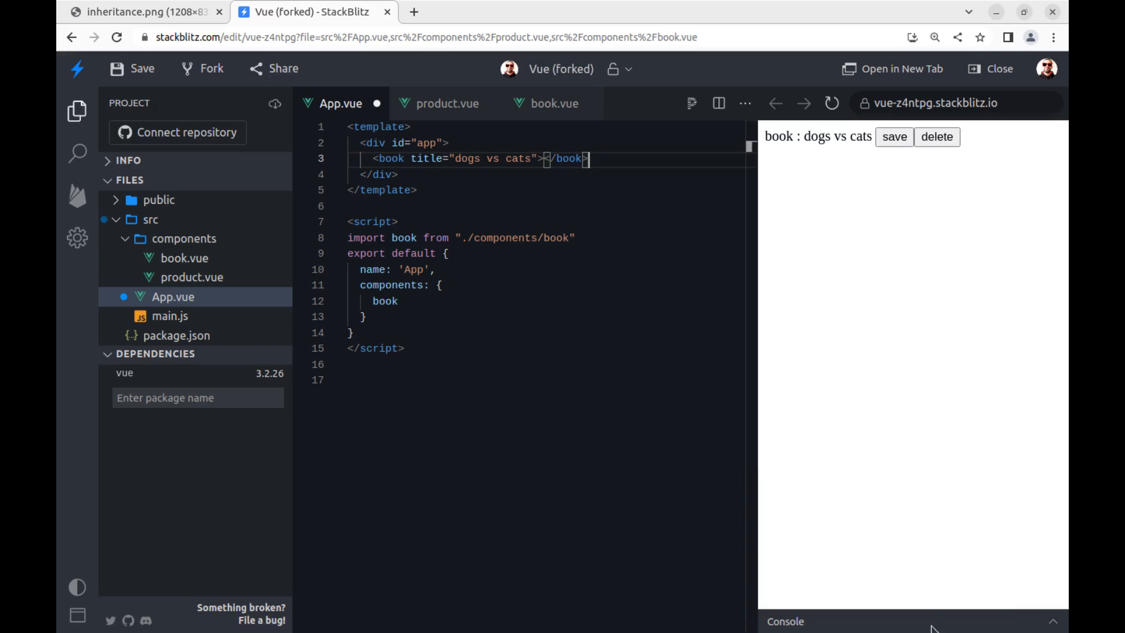
Expand the console to check the save log and rename product's delete method to deleteProduct
click(895, 136)
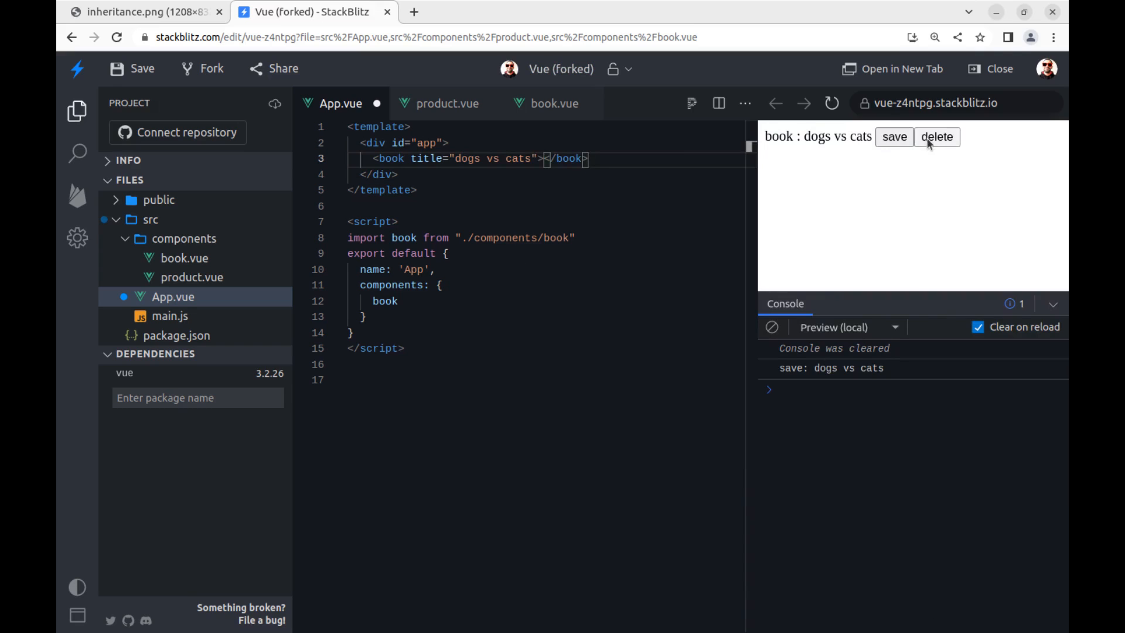
mouse_move(915, 164)
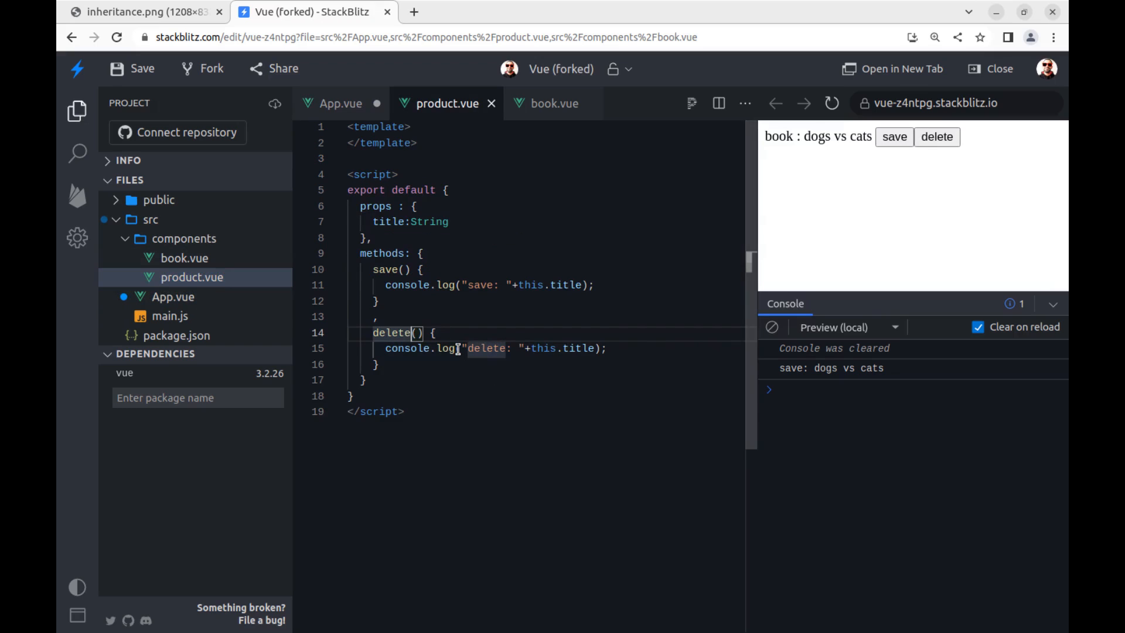
text(P)
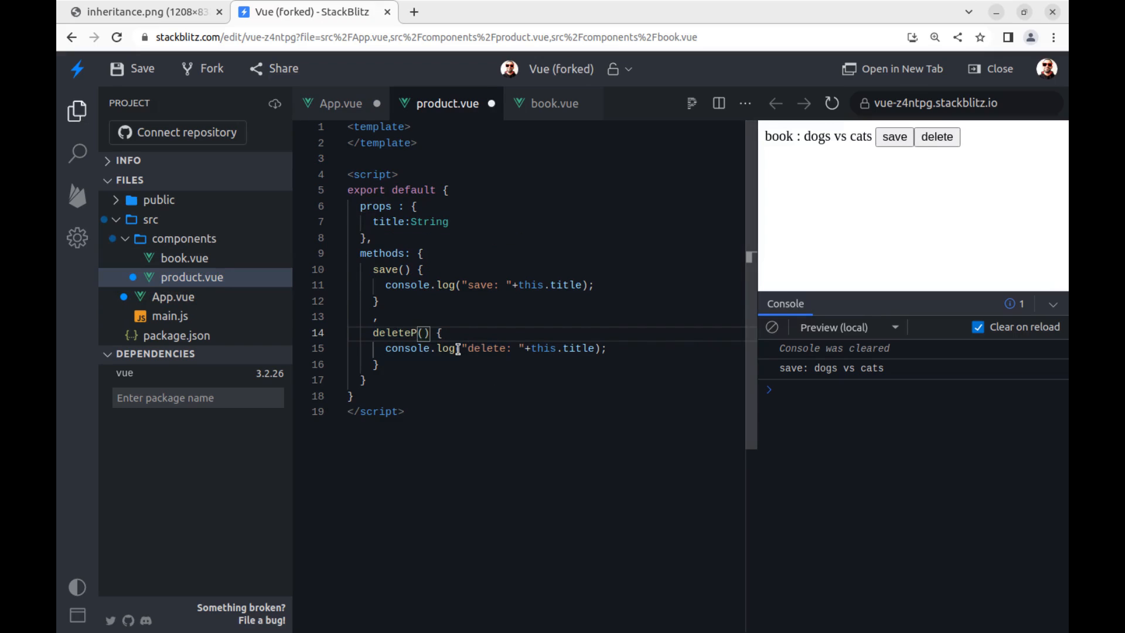
text(roduct)
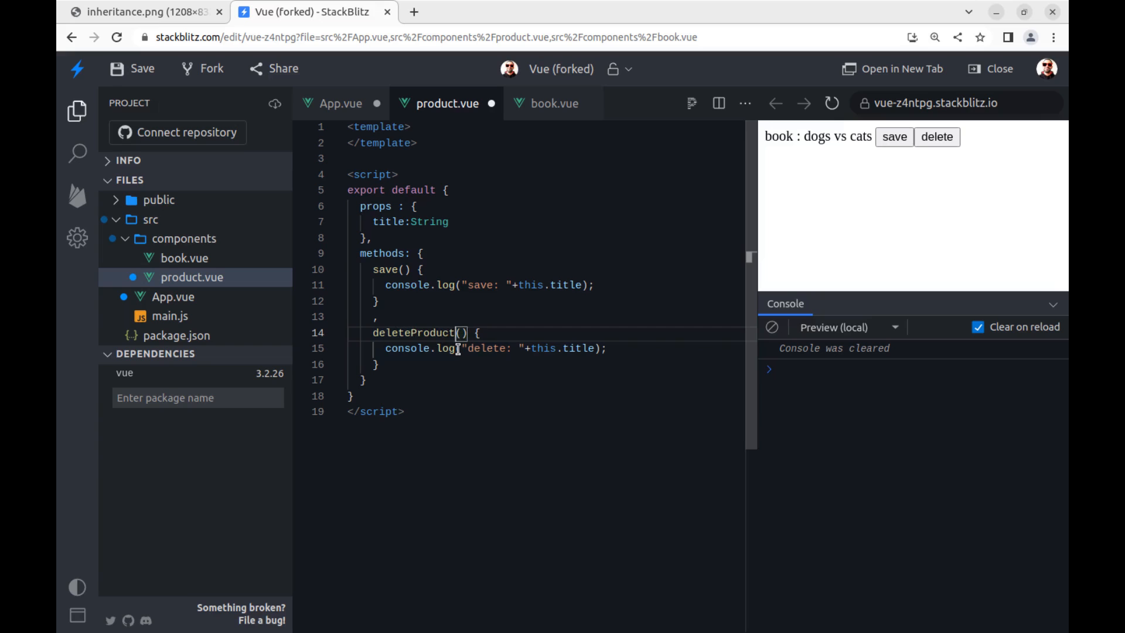
click(340, 103)
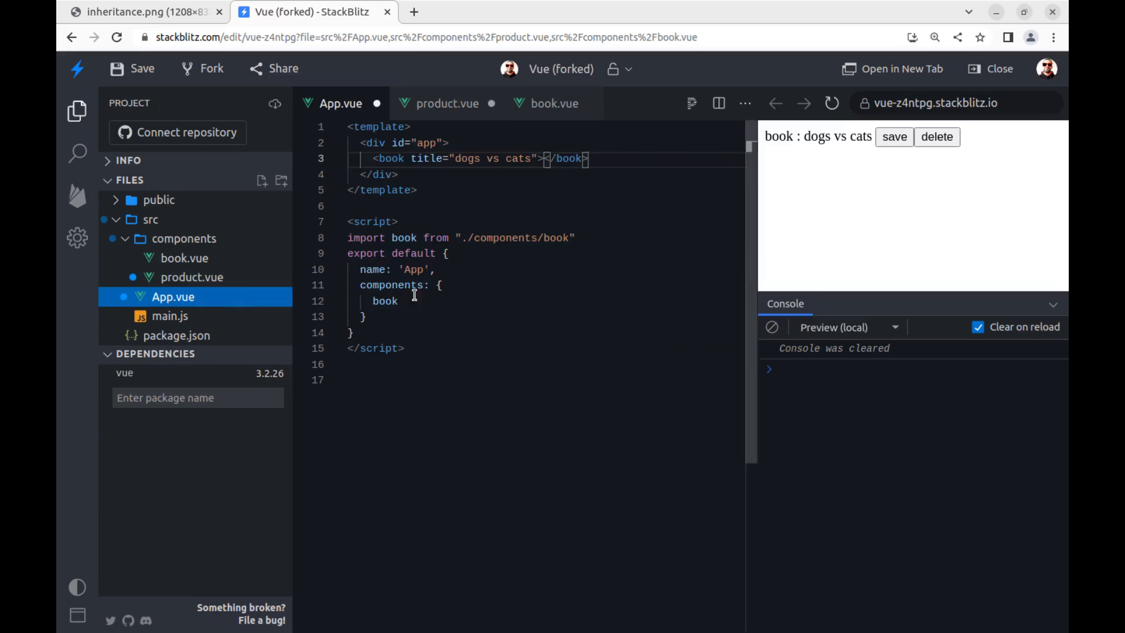
Point book's delete button at deleteProduct and confirm it logs 'delete: dogs vs cats'
click(553, 103)
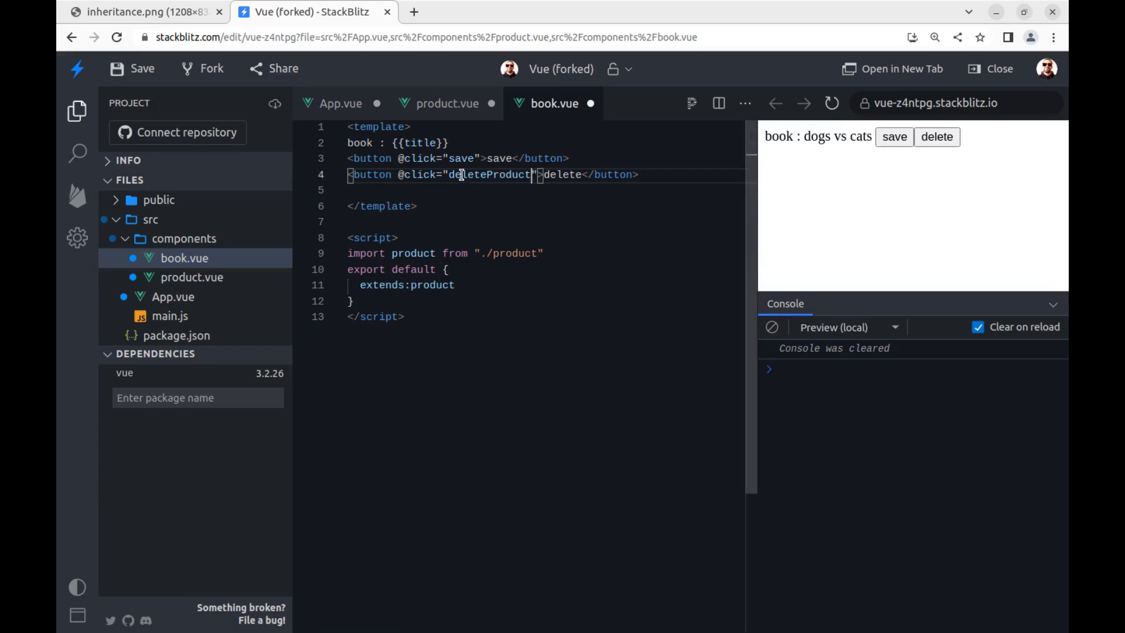
click(936, 137)
text(s)
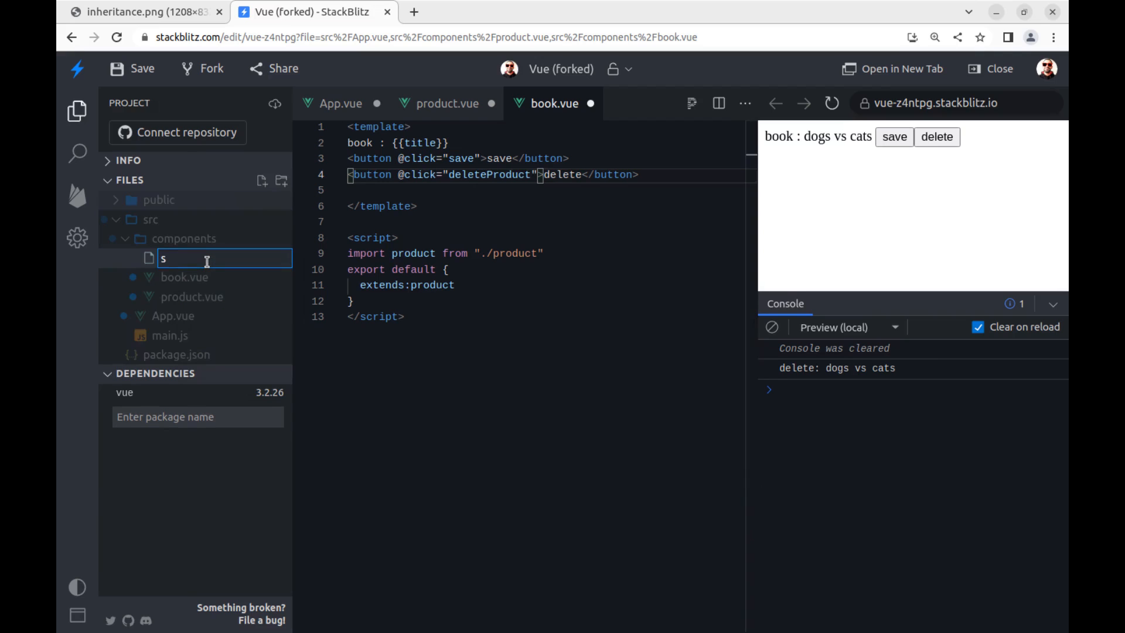
Name the new file story.vue and import book from './book'
text(tory.vue)
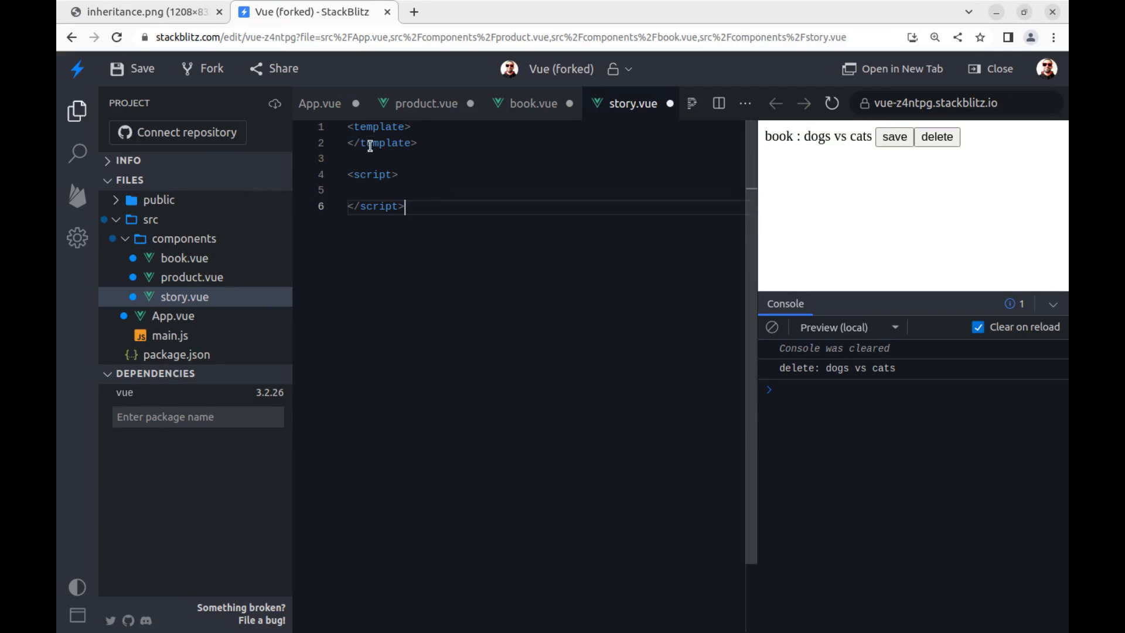
text(imp)
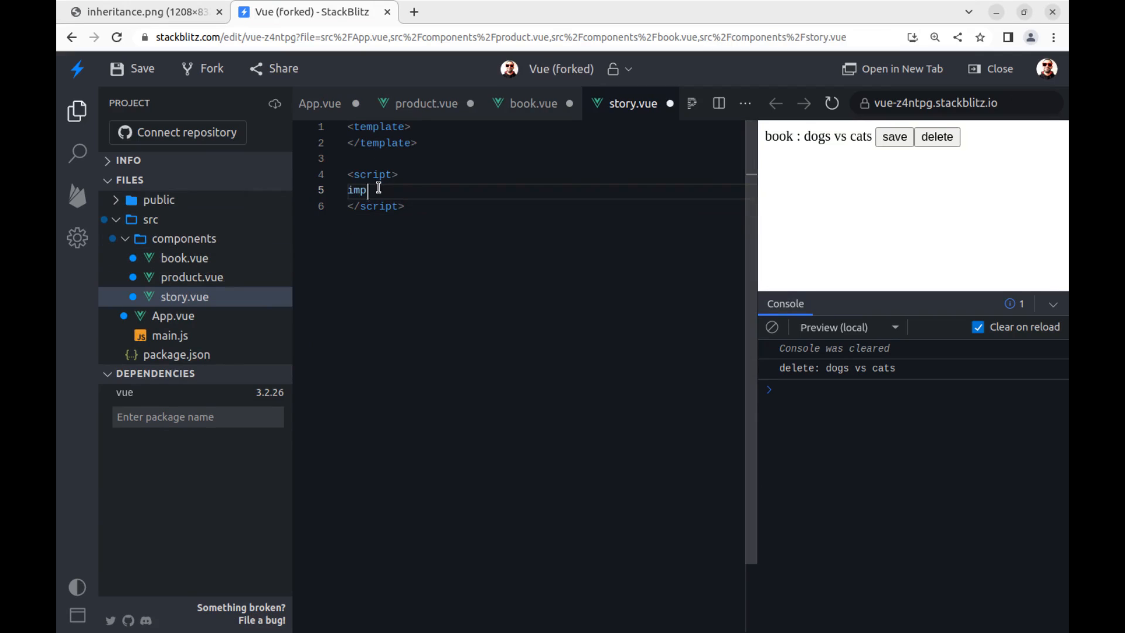
text(ort book from ")
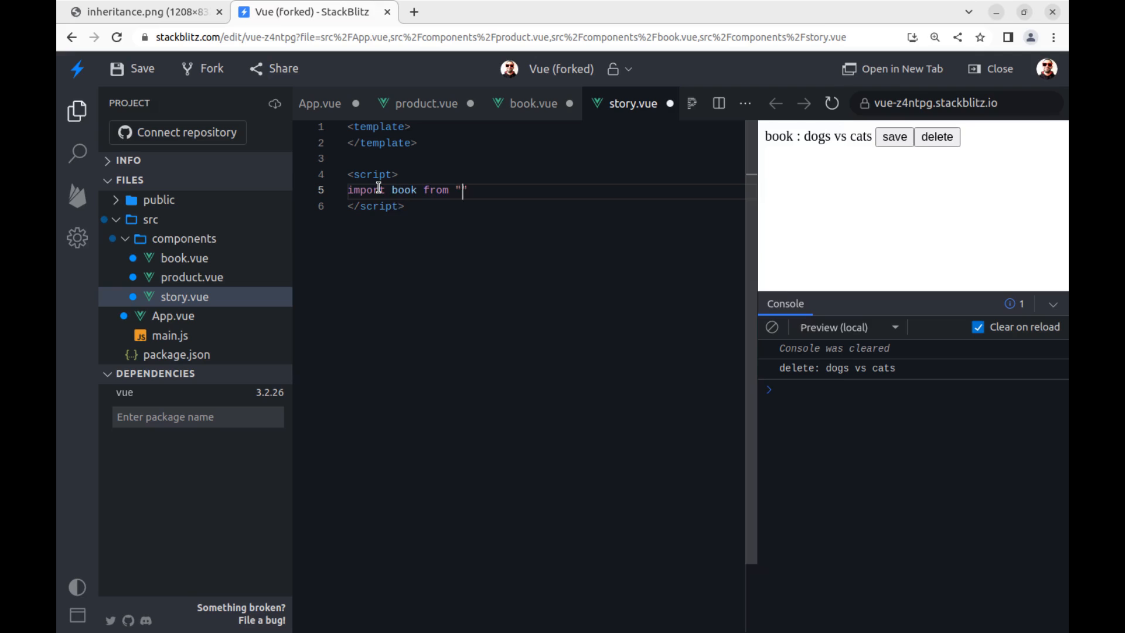
text(./book")
text(extend)
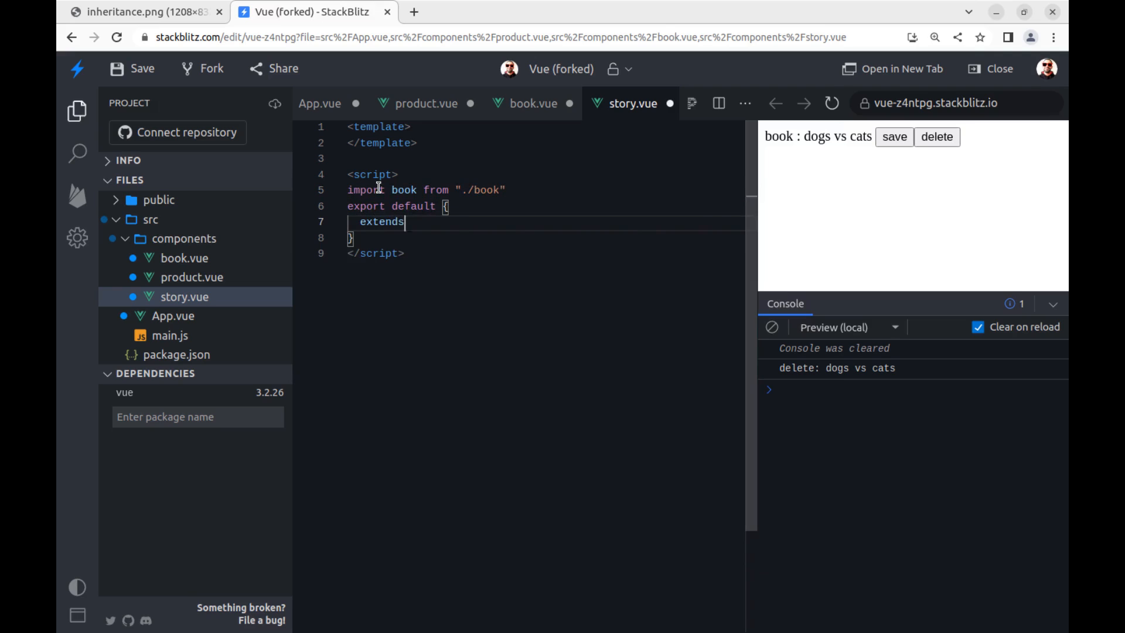
Write story's template showing 'story book' with its title and a save button
text(s)
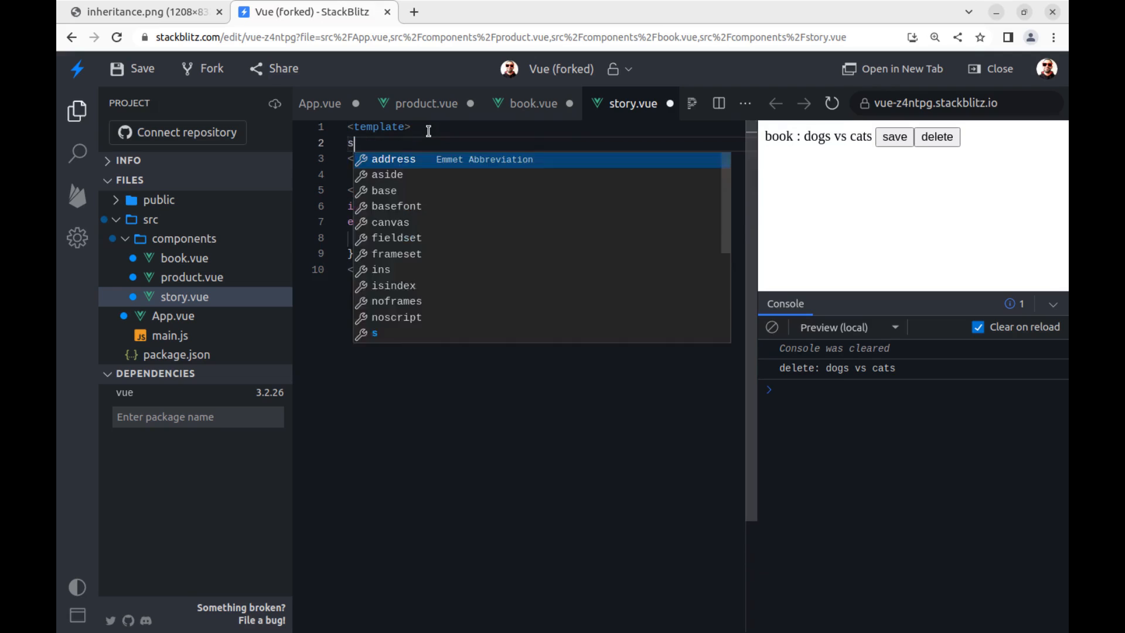
text(tory book : {{title)
text(<button></button>)
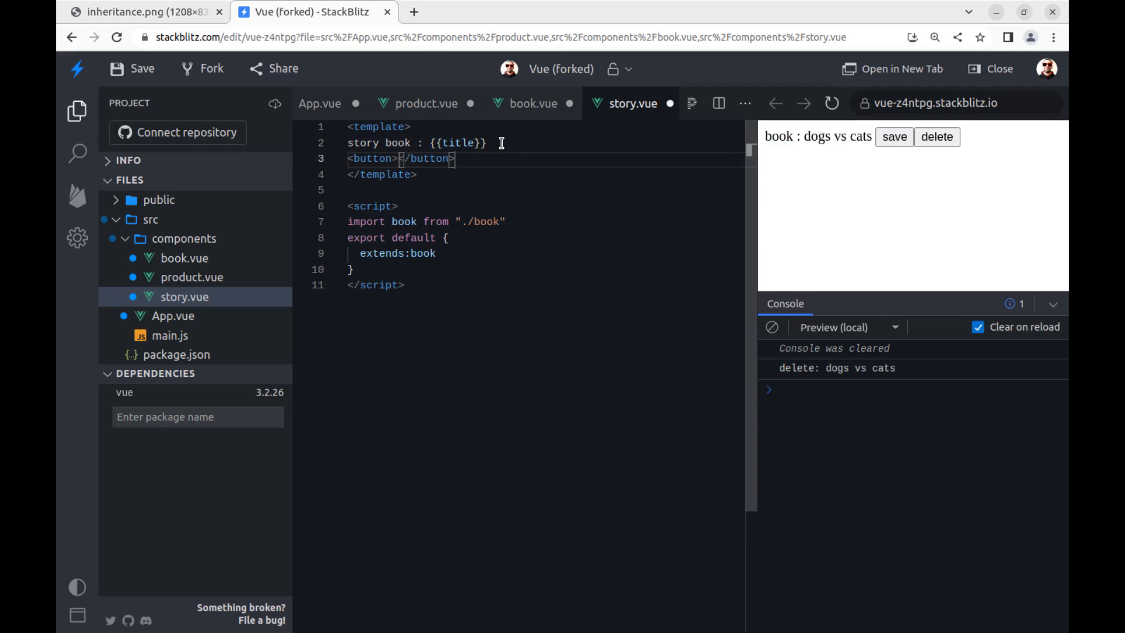
text(@ save)
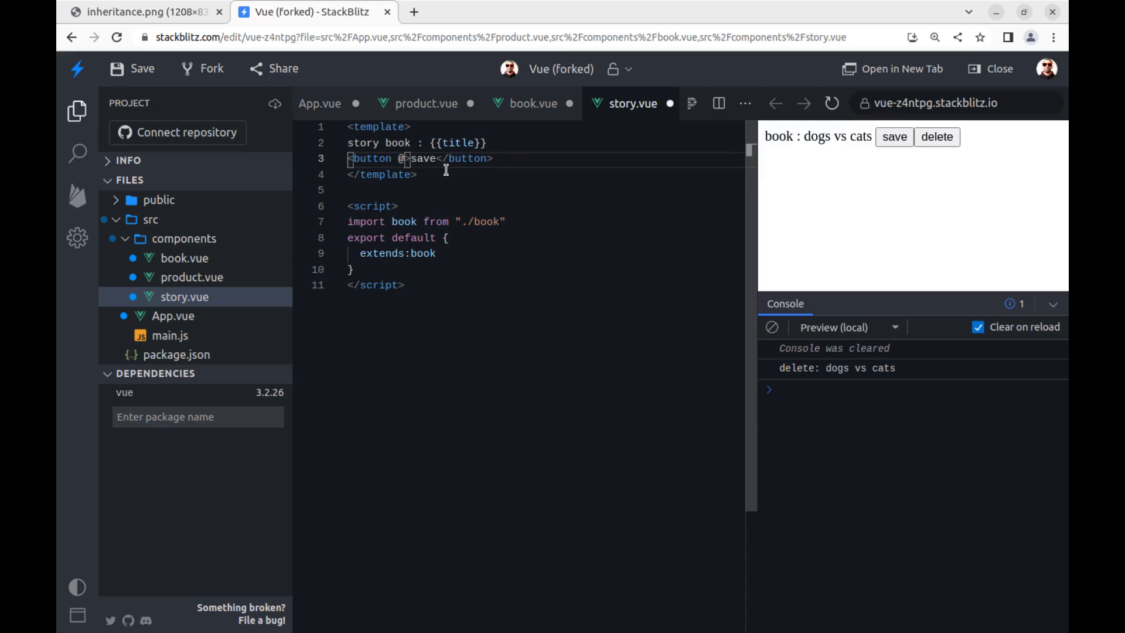
text(click="save")
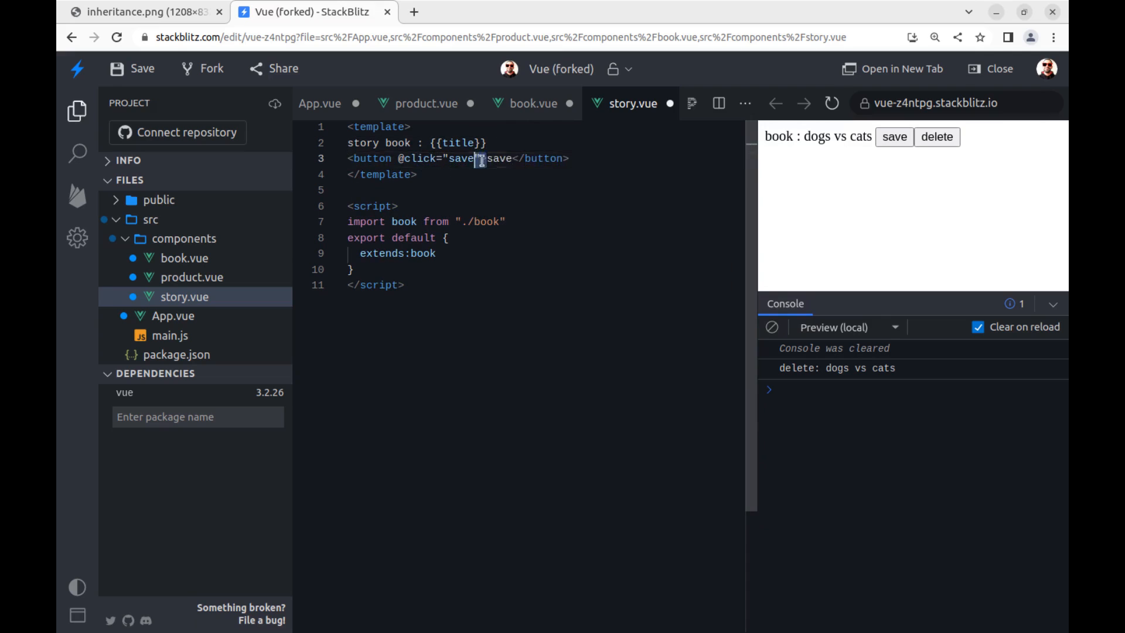
text(<button @click="delete">save</button>)
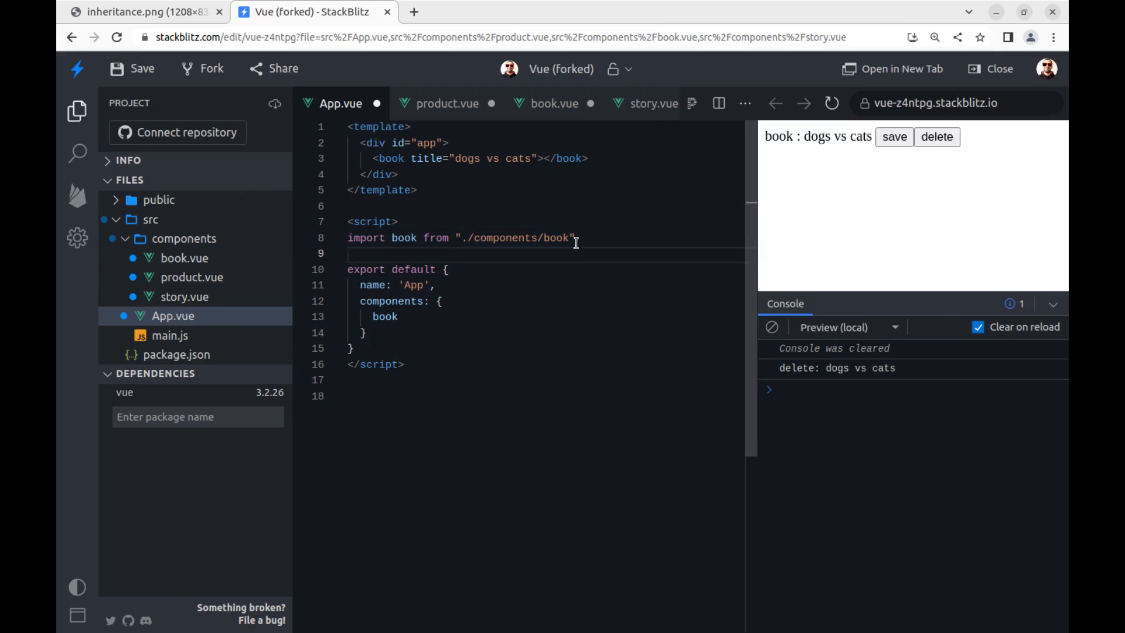
Import the story component in App.vue, render a story titled 'storybook1' below the book, then reopen product.vue
text(import story from "./components/story")
click(546, 317)
text(,story)
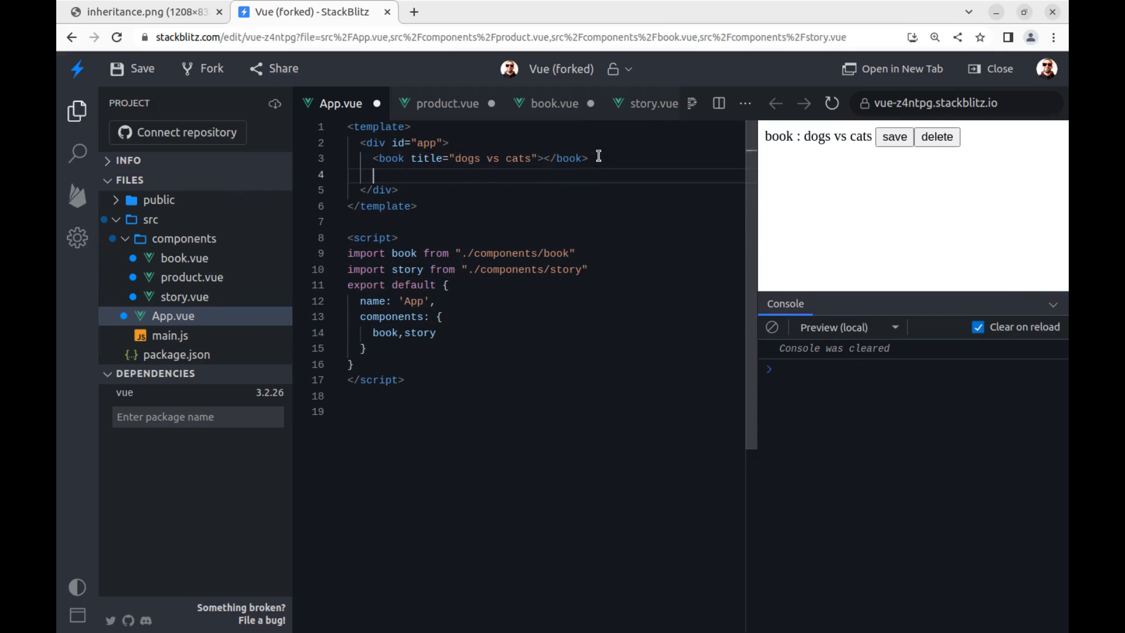
text(<story title="dogs vs cats"></story>)
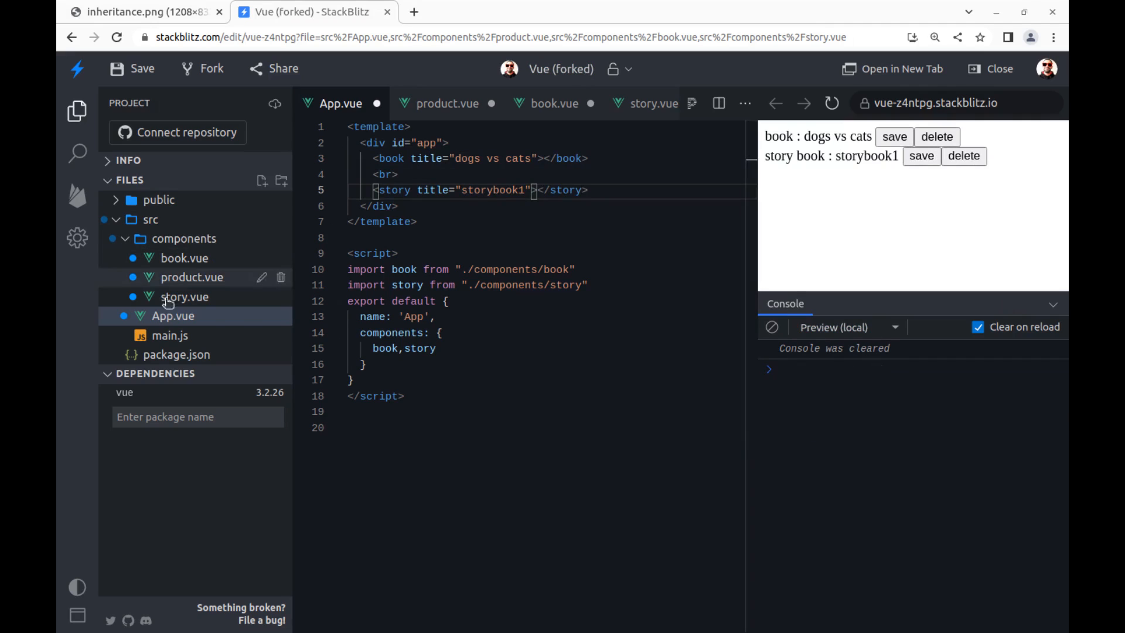
click(191, 277)
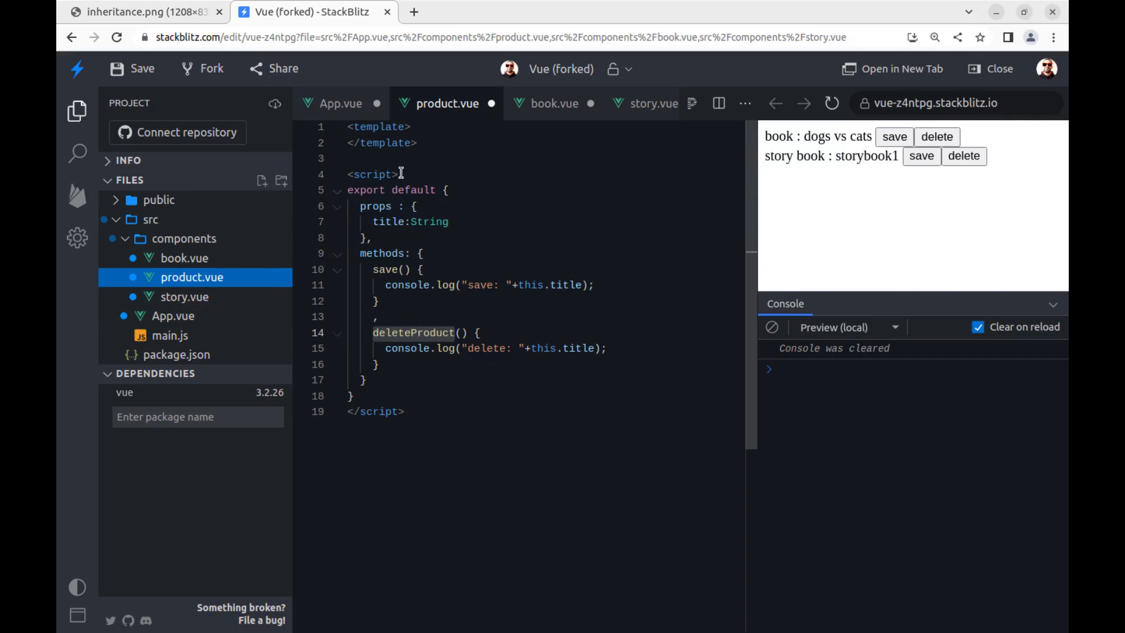